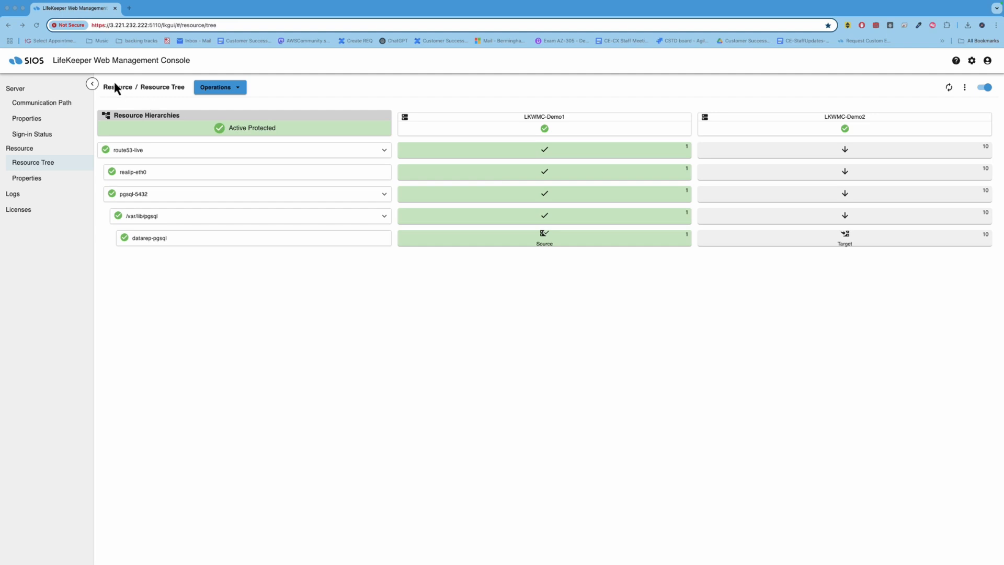
pyautogui.moveTo(231, 154)
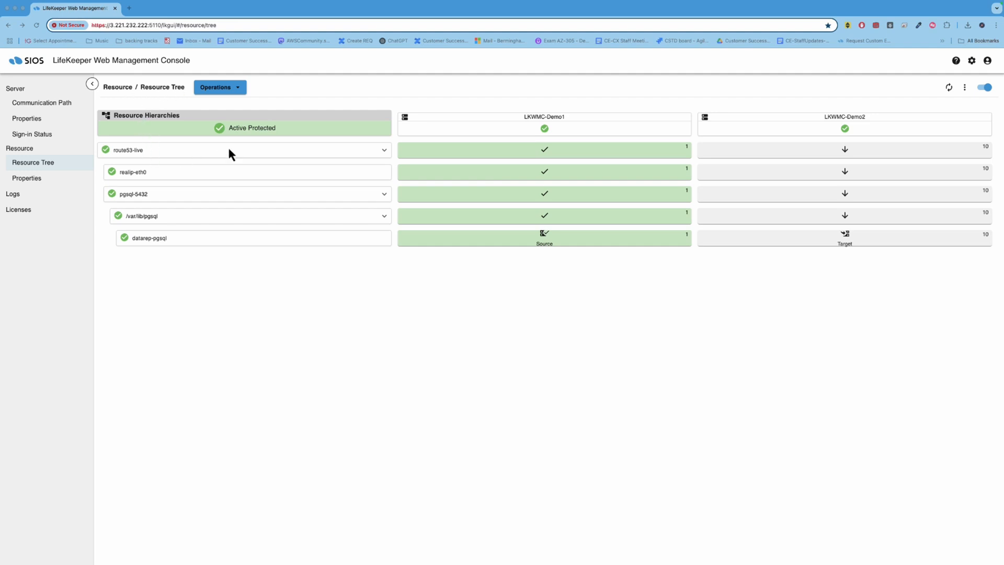
pyautogui.moveTo(388, 158)
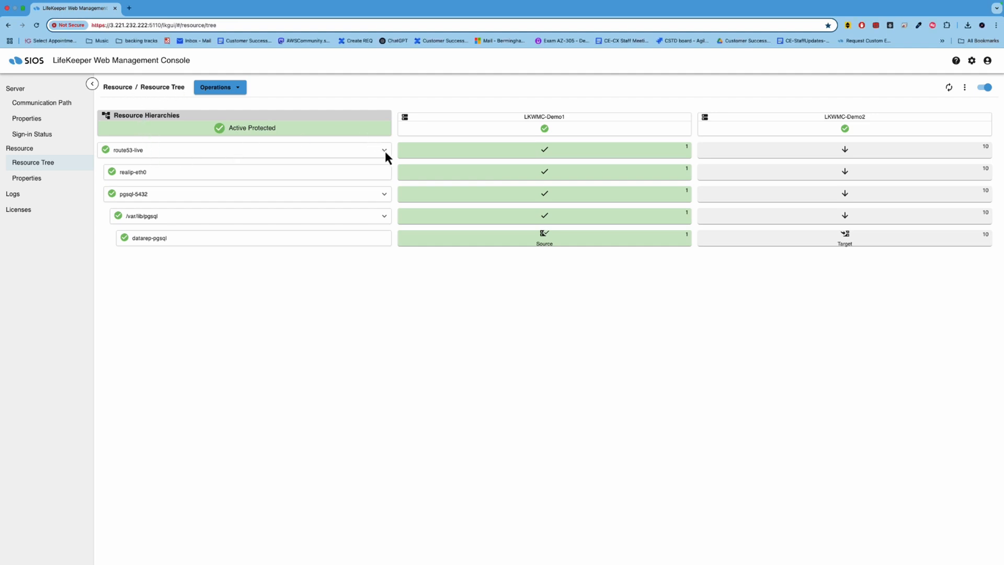
# Collapse the route53-live hierarchy and select the realip-eth0 resource in the tree
pyautogui.click(384, 151)
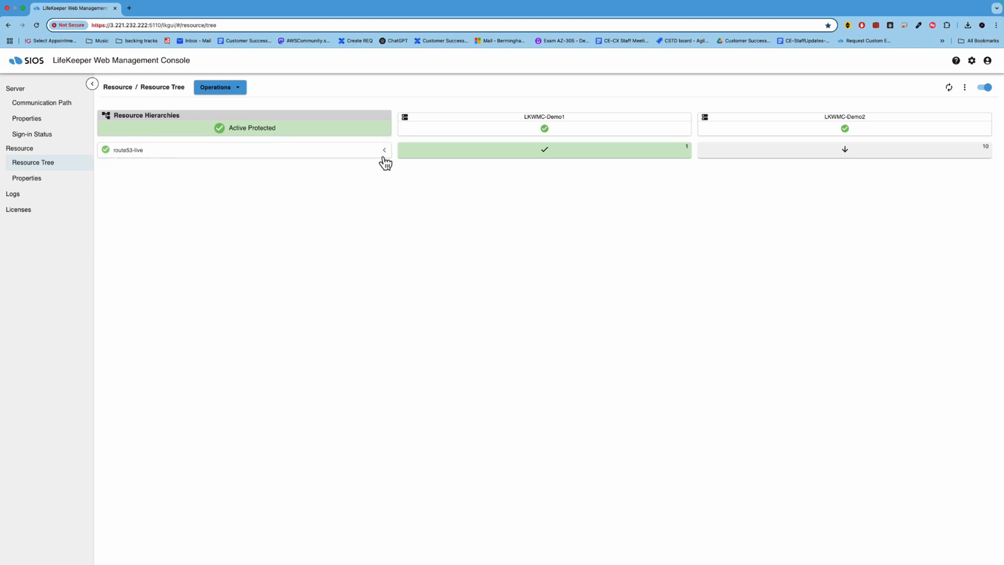
pyautogui.moveTo(385, 187)
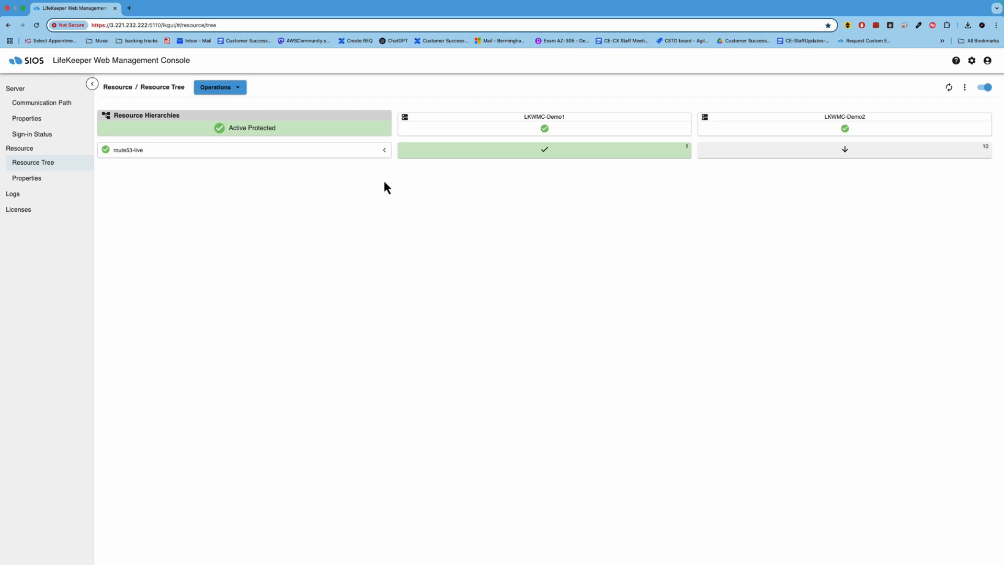
pyautogui.moveTo(453, 223)
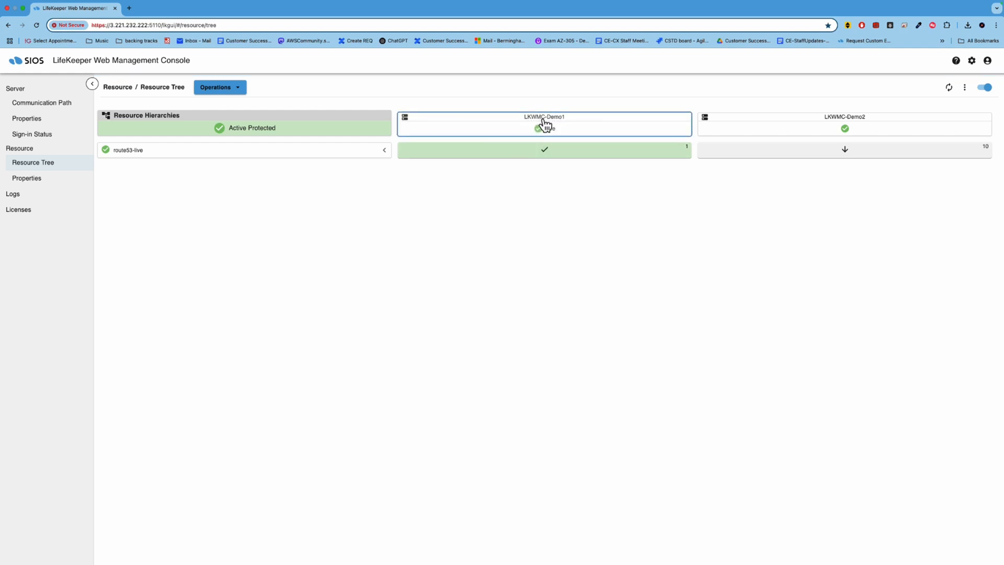
pyautogui.moveTo(822, 121)
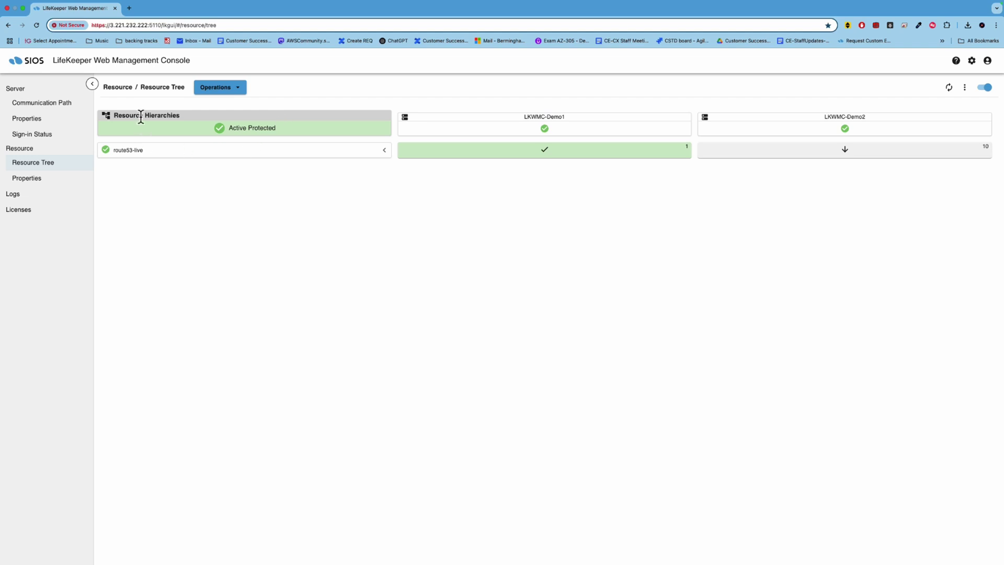
pyautogui.moveTo(259, 150)
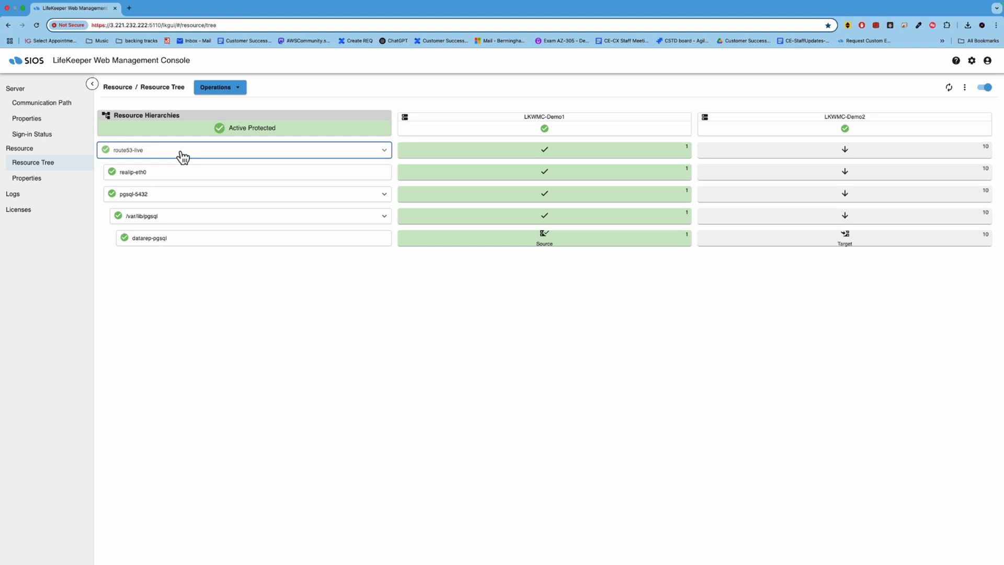
pyautogui.moveTo(216, 155)
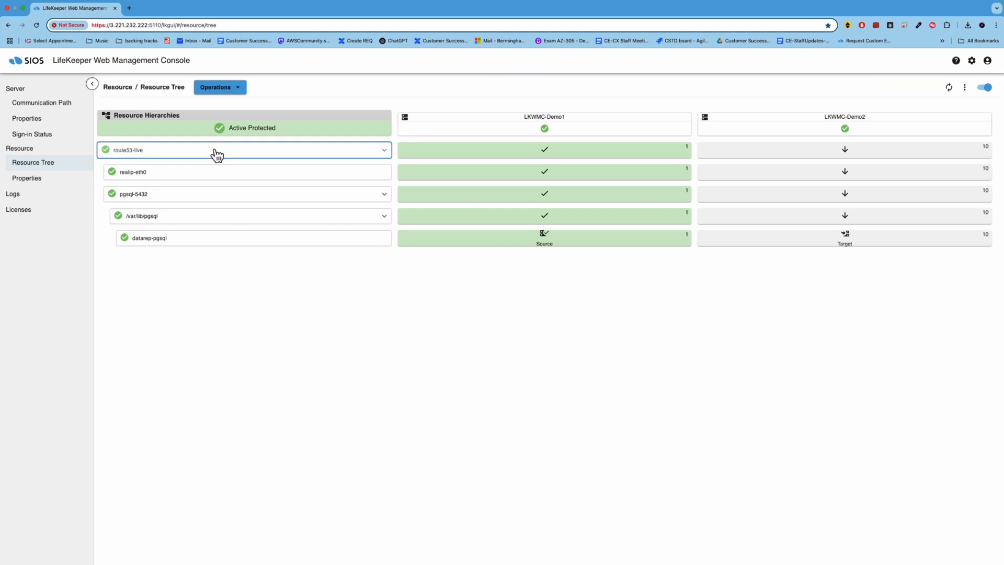
pyautogui.moveTo(129, 156)
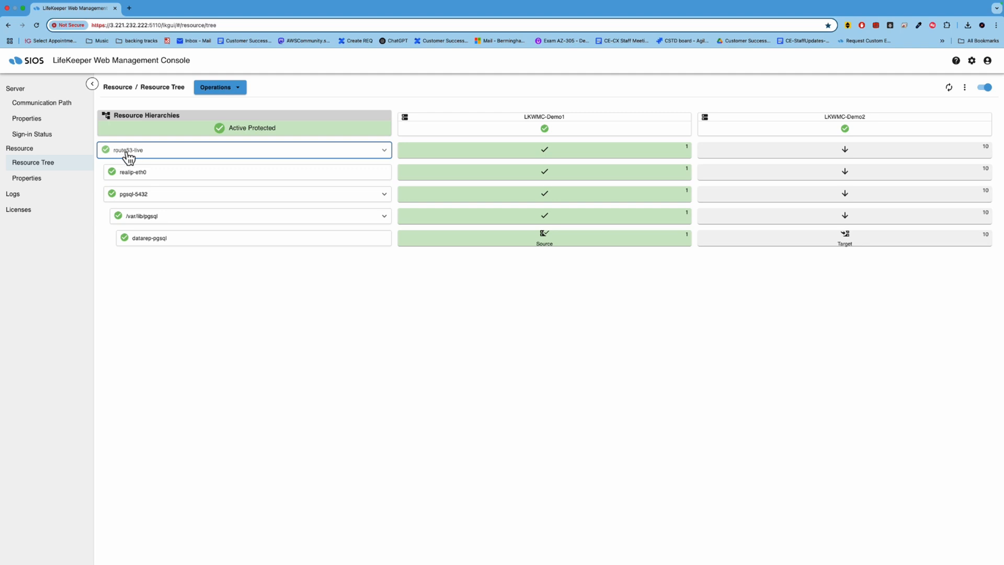
pyautogui.moveTo(136, 155)
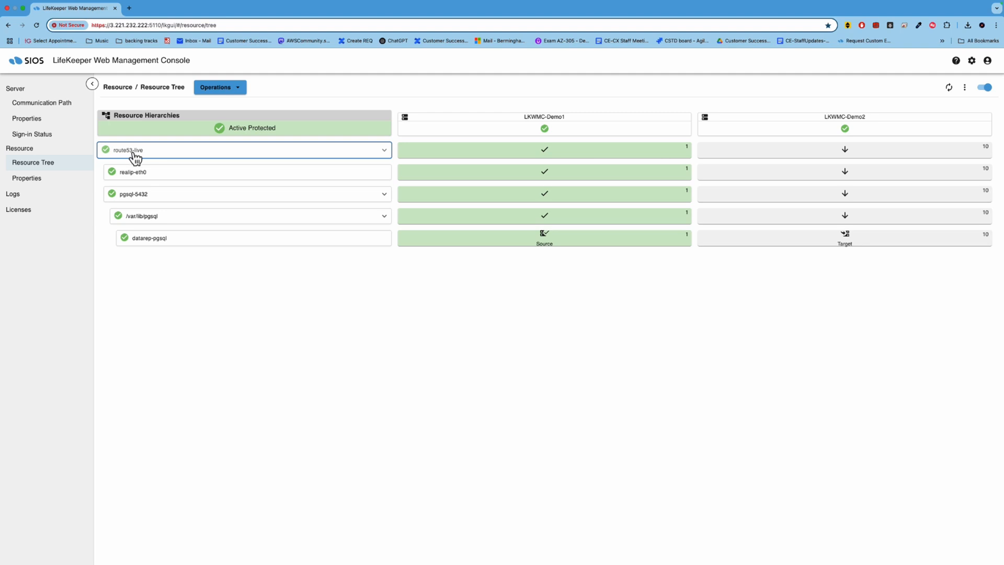
pyautogui.moveTo(122, 156)
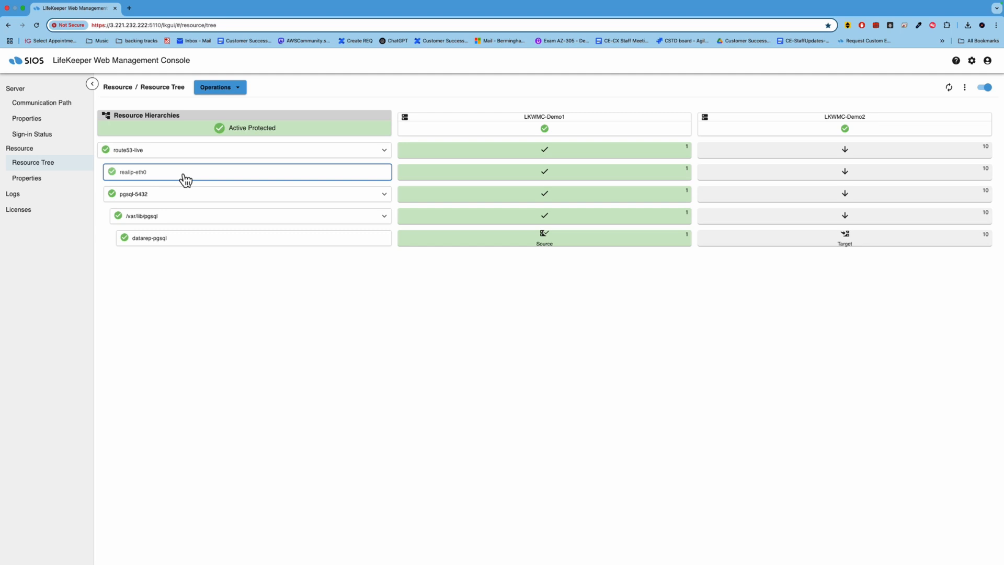
pyautogui.click(179, 194)
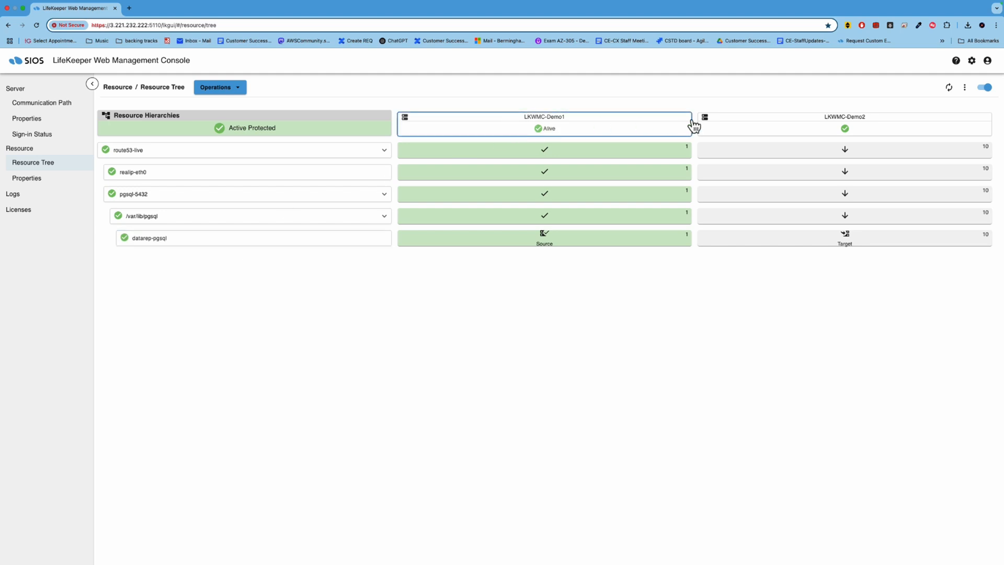
pyautogui.moveTo(575, 132)
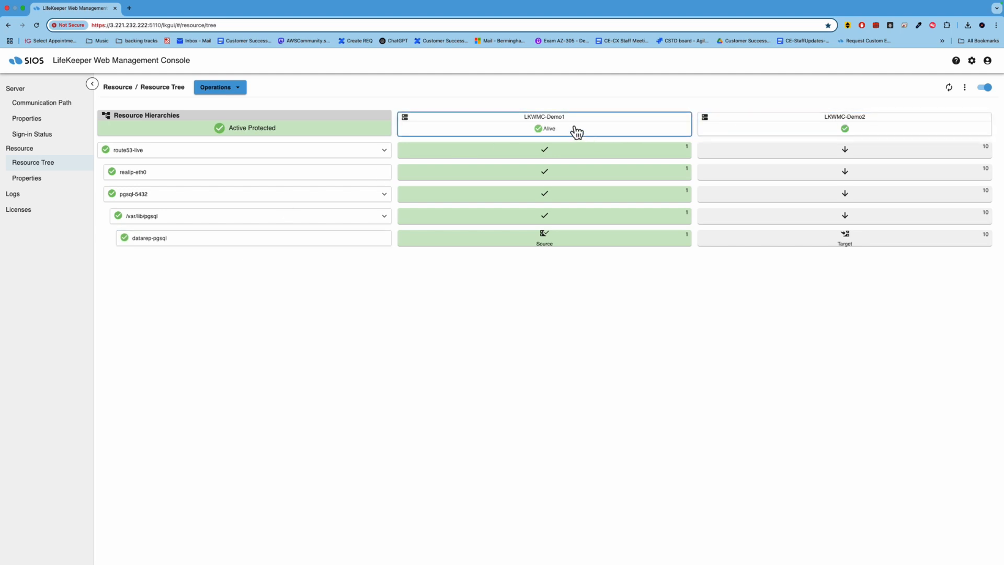
pyautogui.moveTo(631, 126)
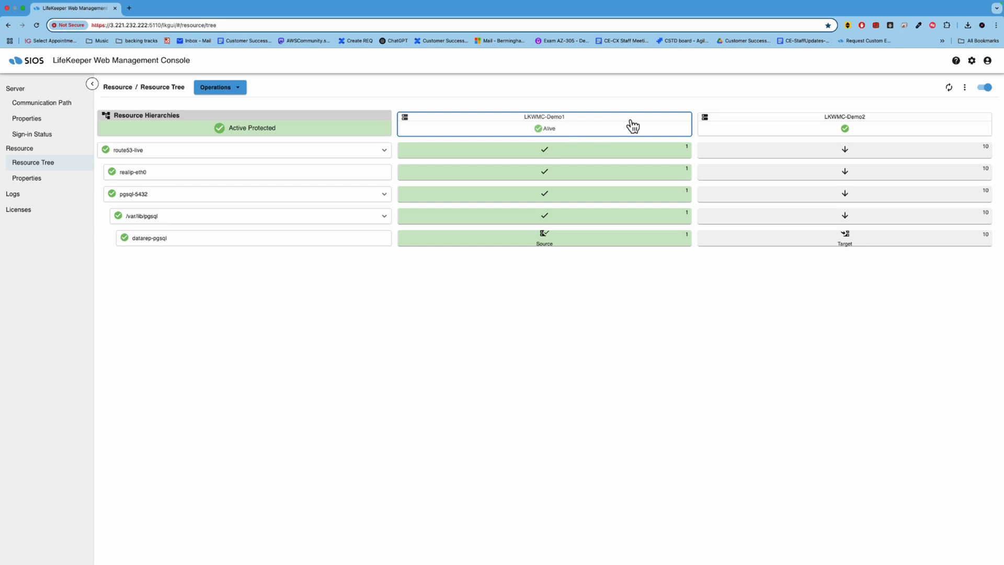
pyautogui.moveTo(670, 131)
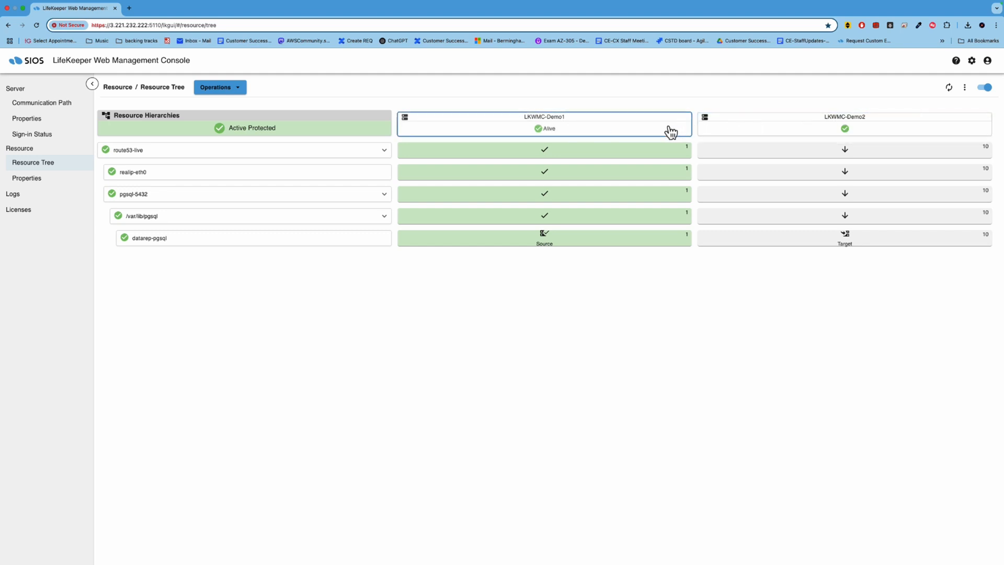
pyautogui.moveTo(649, 142)
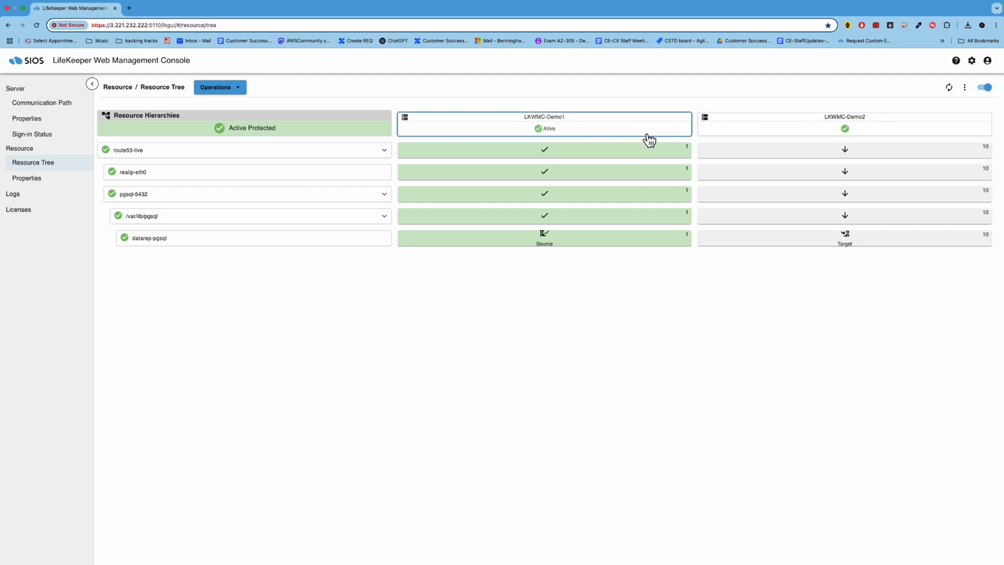
pyautogui.moveTo(629, 135)
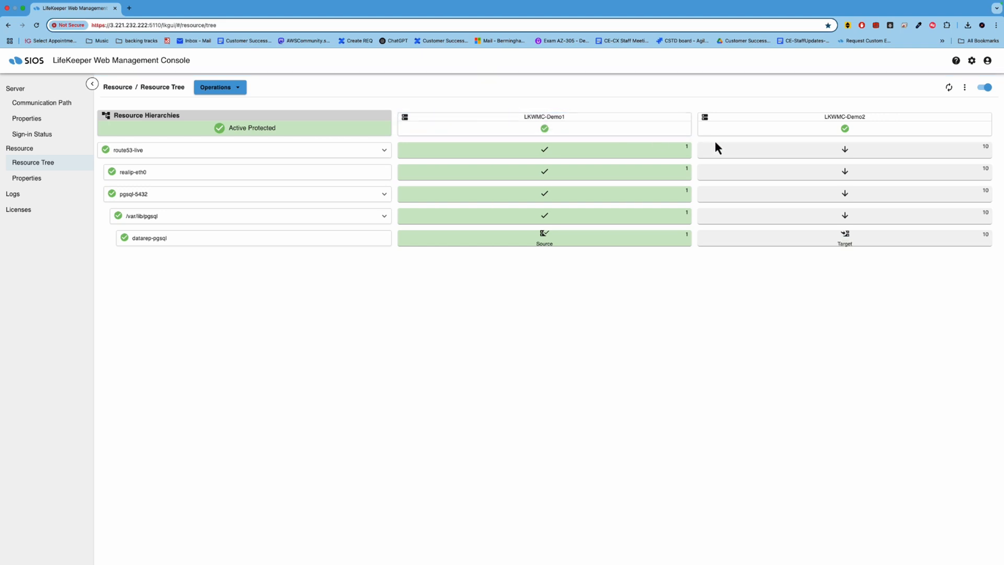
pyautogui.moveTo(512, 295)
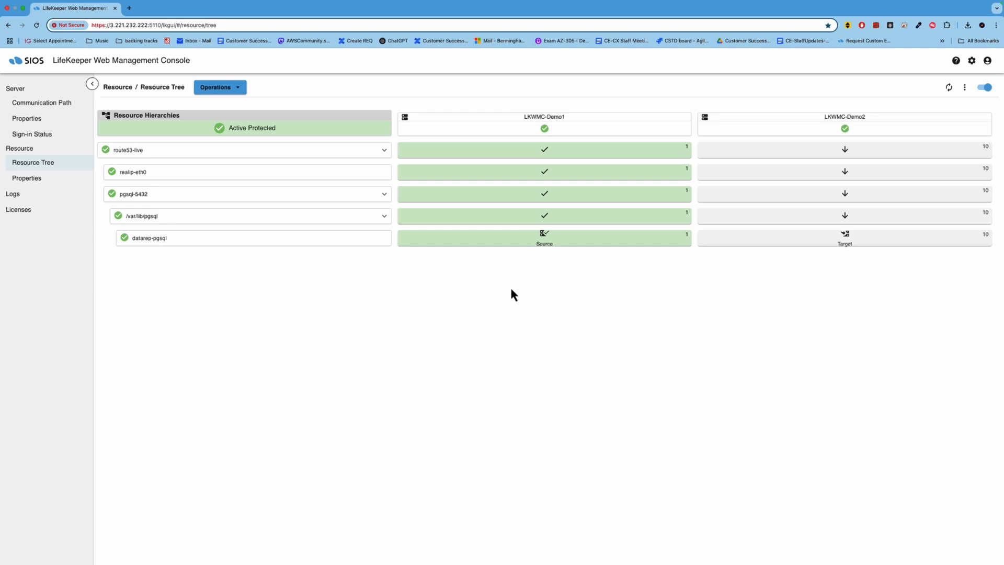
pyautogui.moveTo(518, 292)
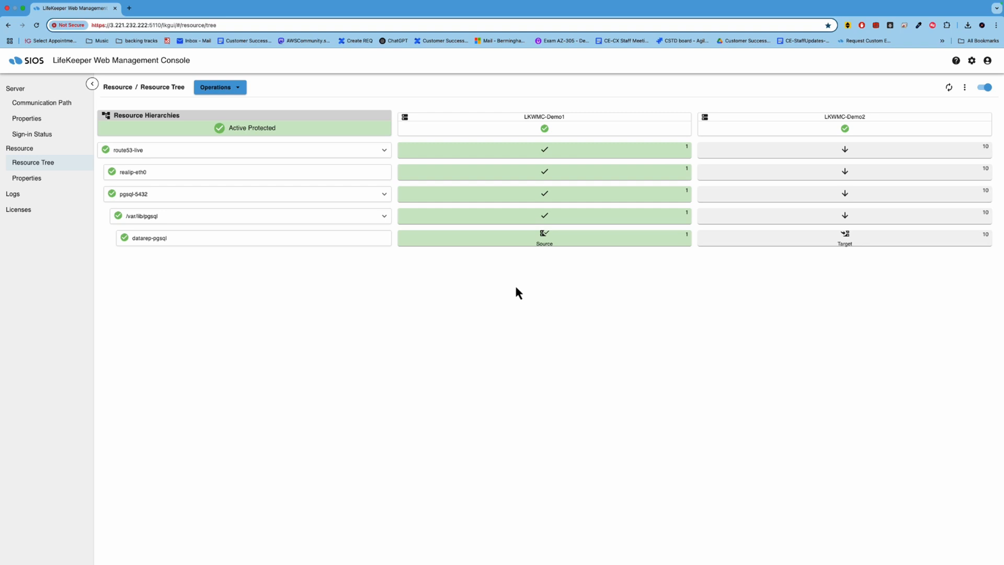
pyautogui.moveTo(357, 261)
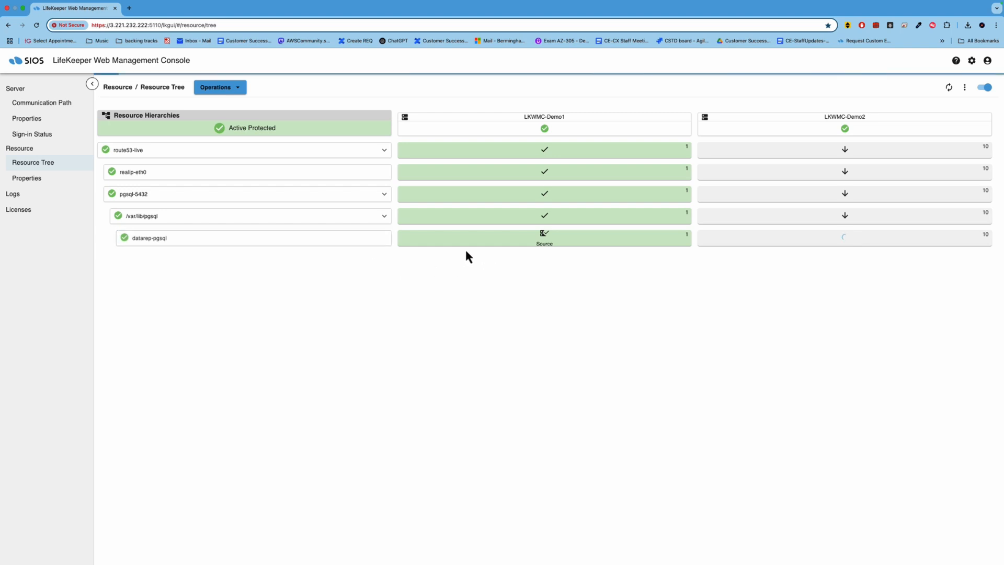
pyautogui.moveTo(438, 310)
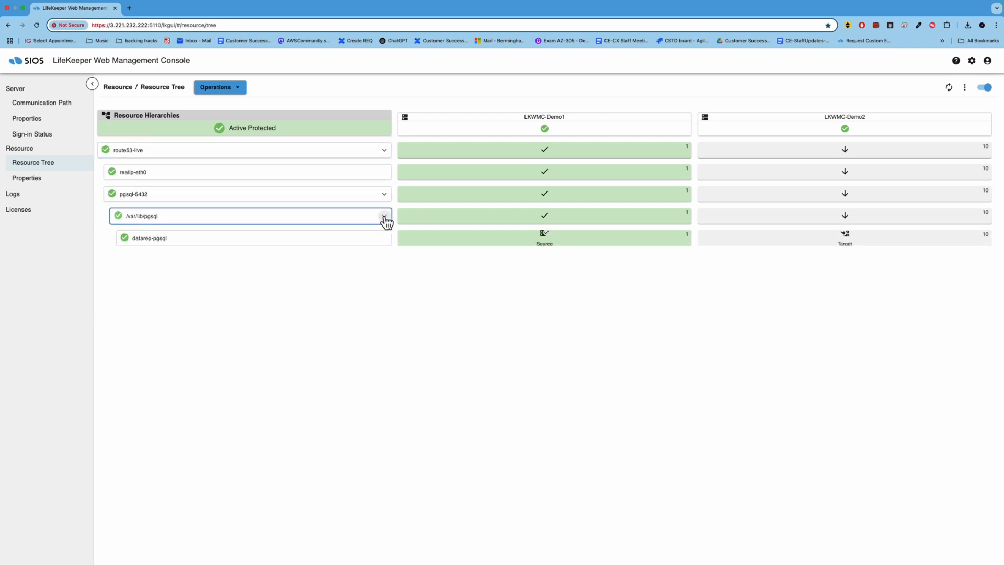
pyautogui.click(384, 217)
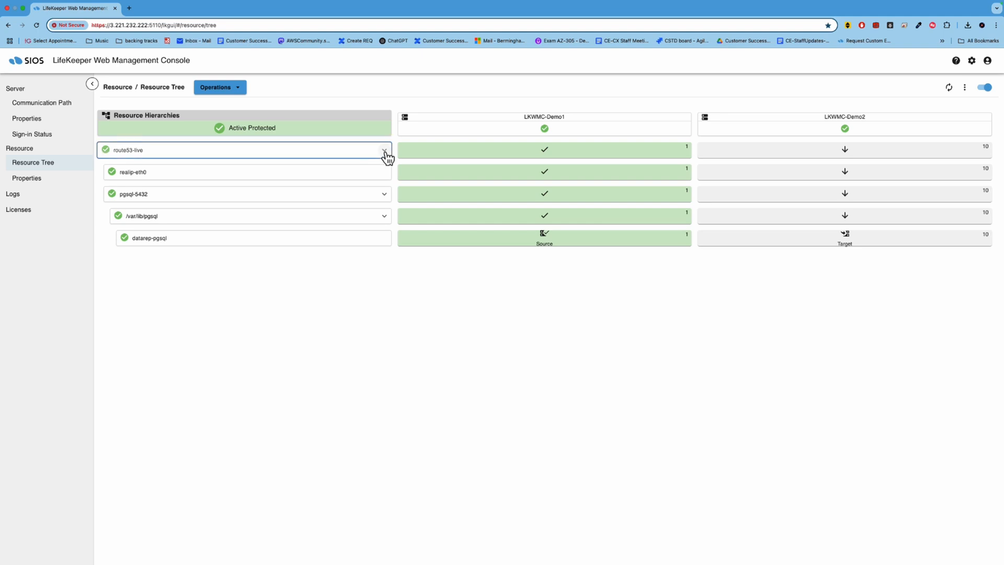
pyautogui.moveTo(317, 159)
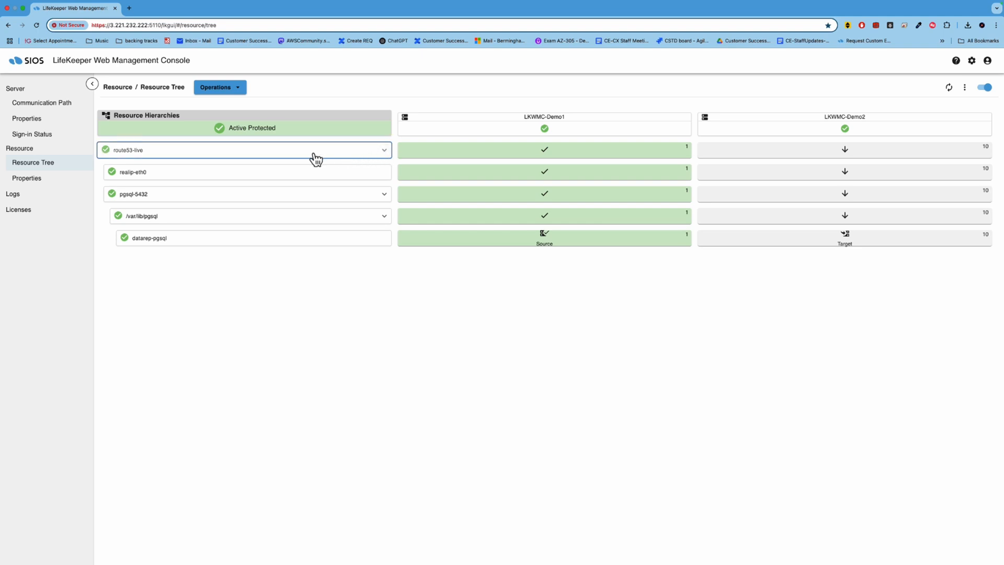
pyautogui.moveTo(309, 158)
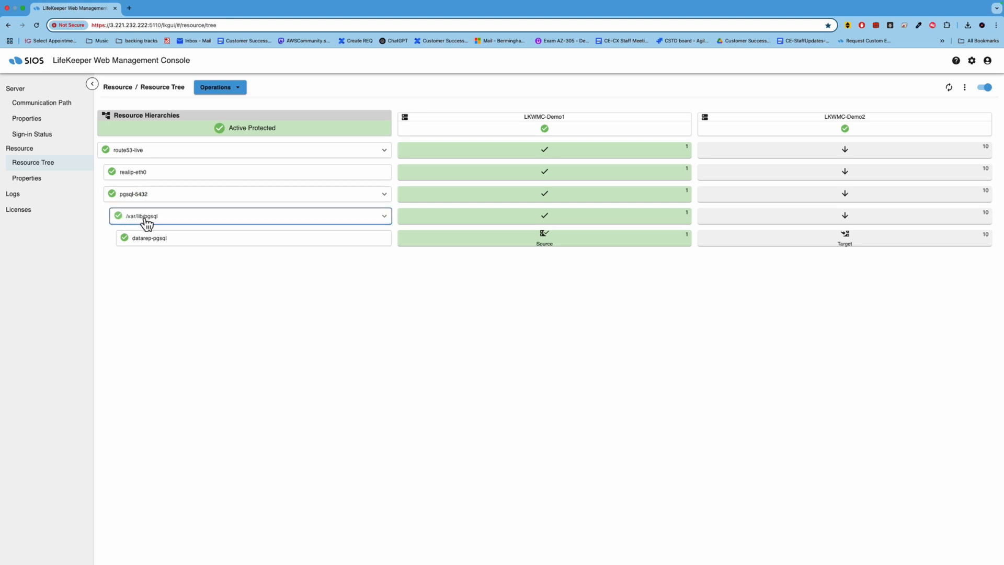
# Select datarep-pgsql's target state on LKWMC-Demo2 and list its resource actions
pyautogui.click(147, 237)
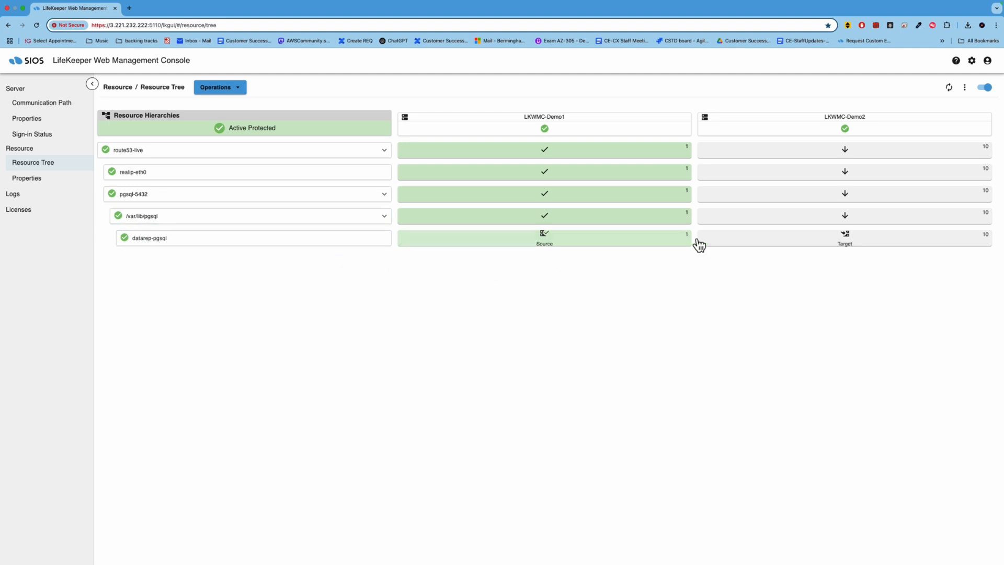
pyautogui.click(845, 239)
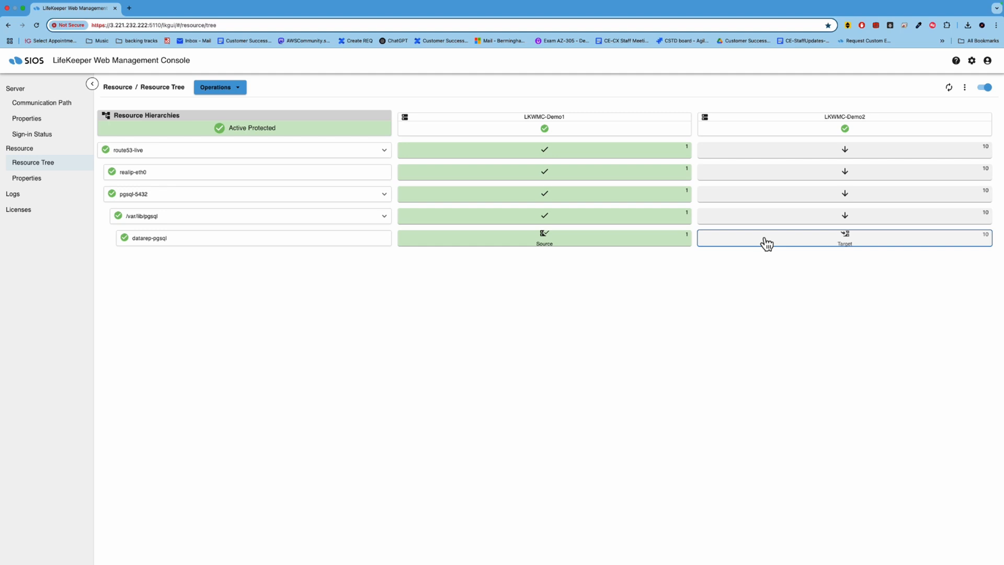
pyautogui.moveTo(777, 246)
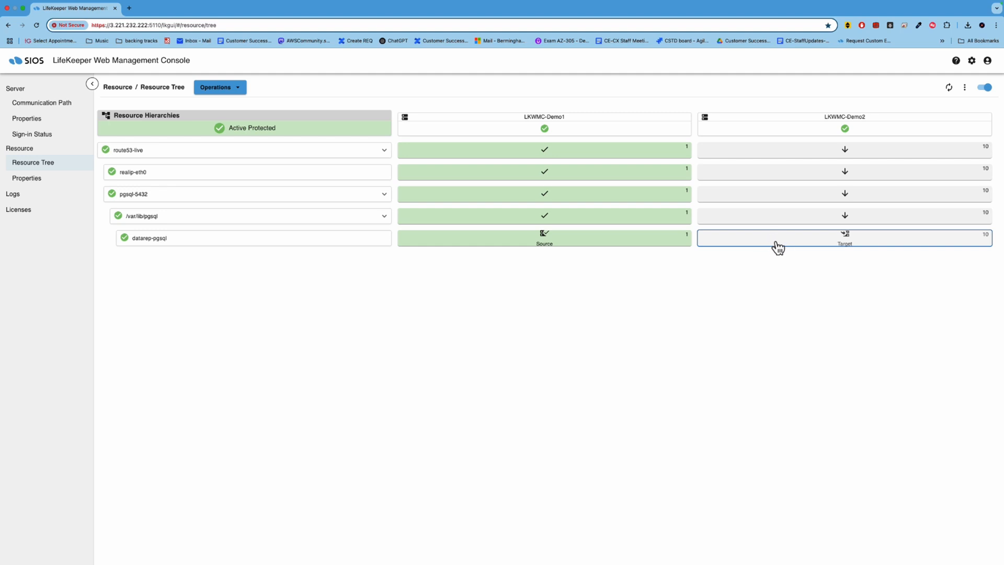
pyautogui.moveTo(790, 248)
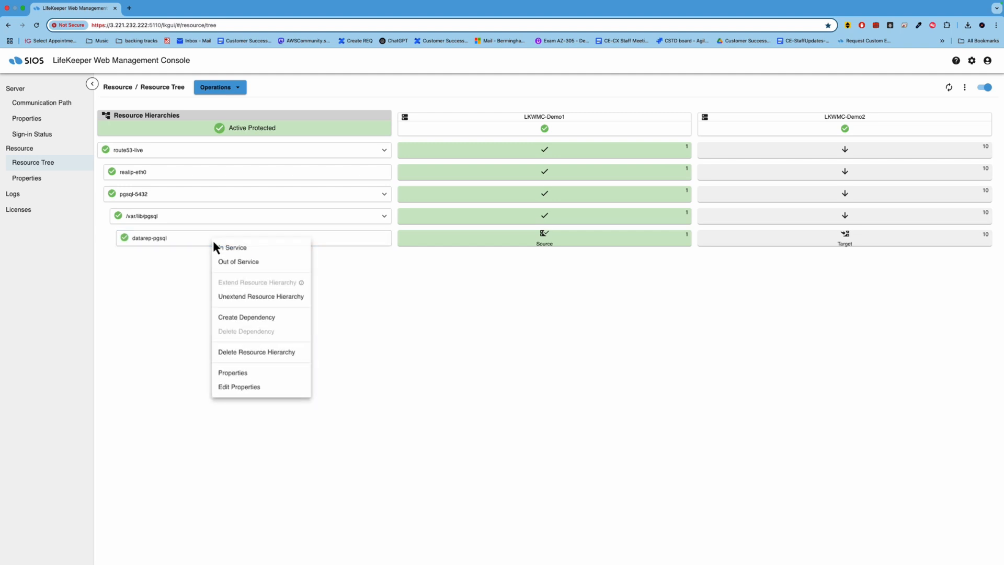
pyautogui.click(232, 372)
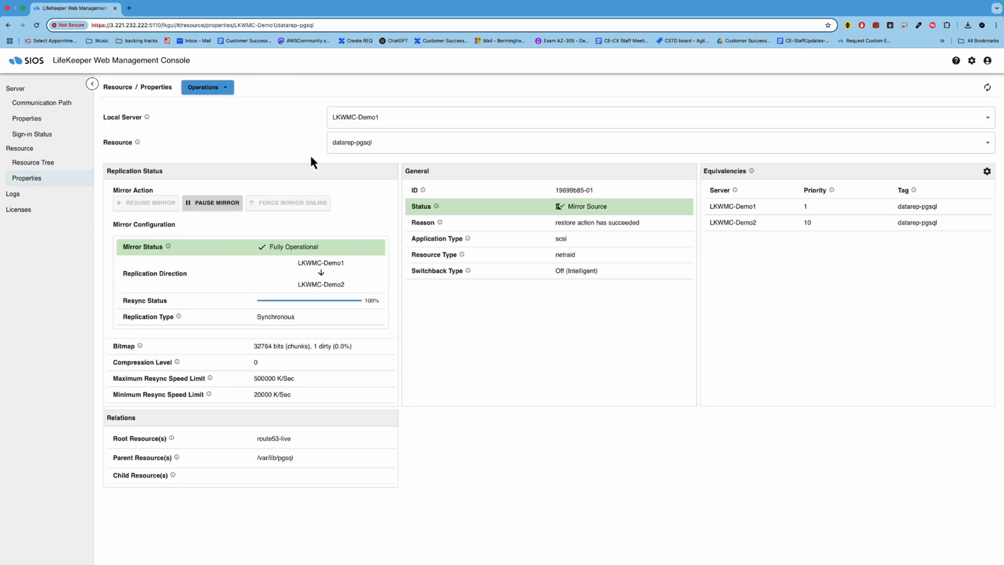
pyautogui.moveTo(275, 128)
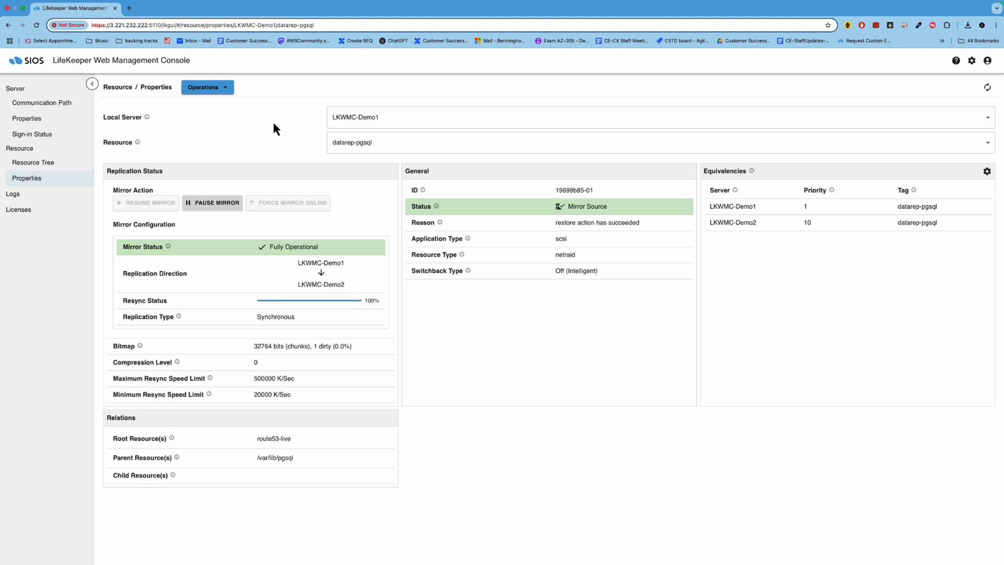
pyautogui.moveTo(243, 134)
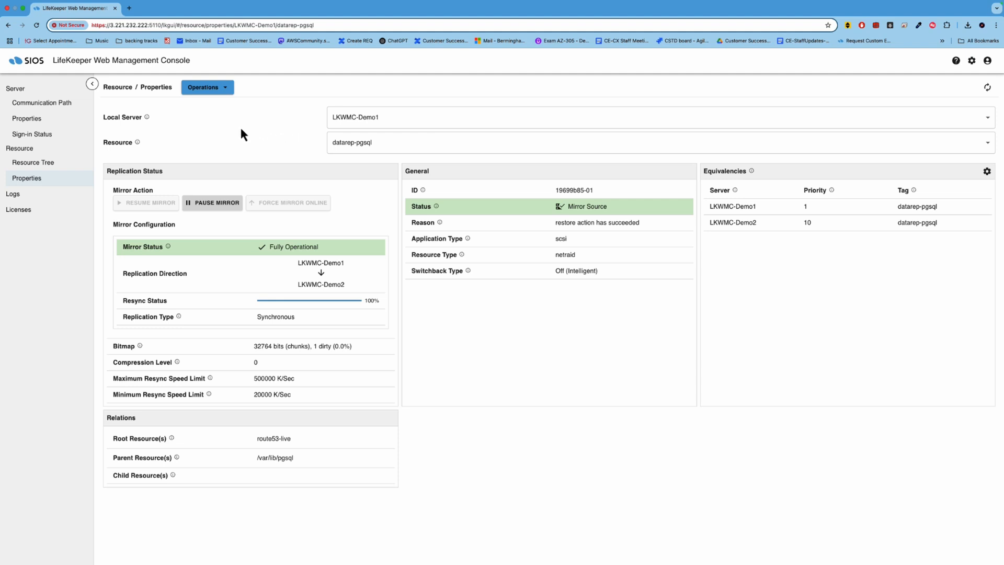
pyautogui.moveTo(219, 209)
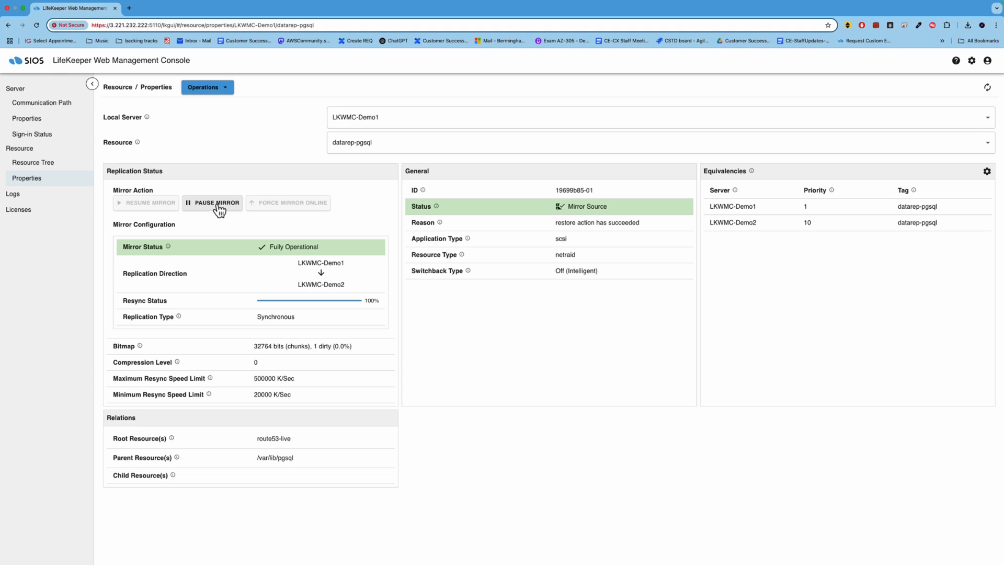
pyautogui.moveTo(164, 284)
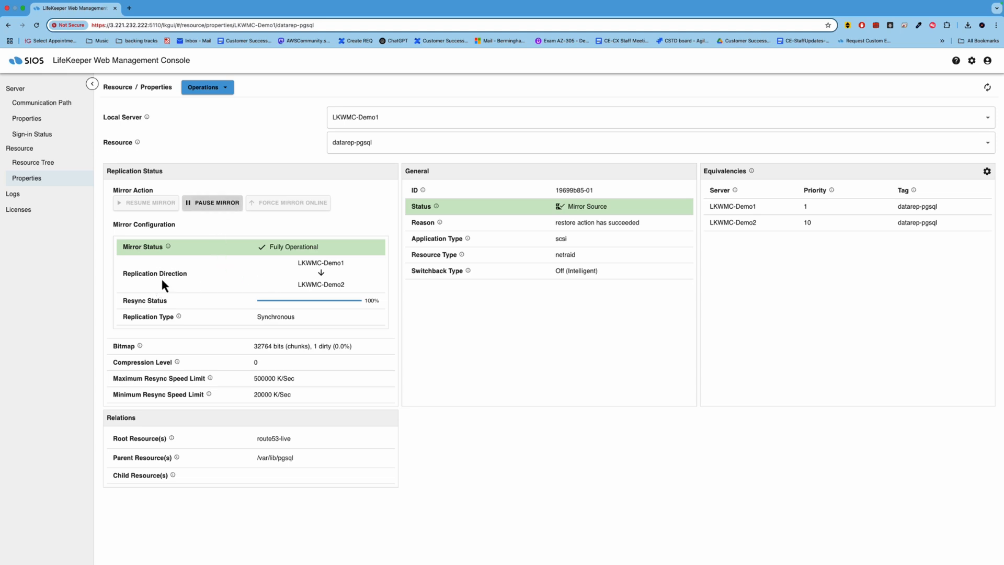
pyautogui.moveTo(334, 262)
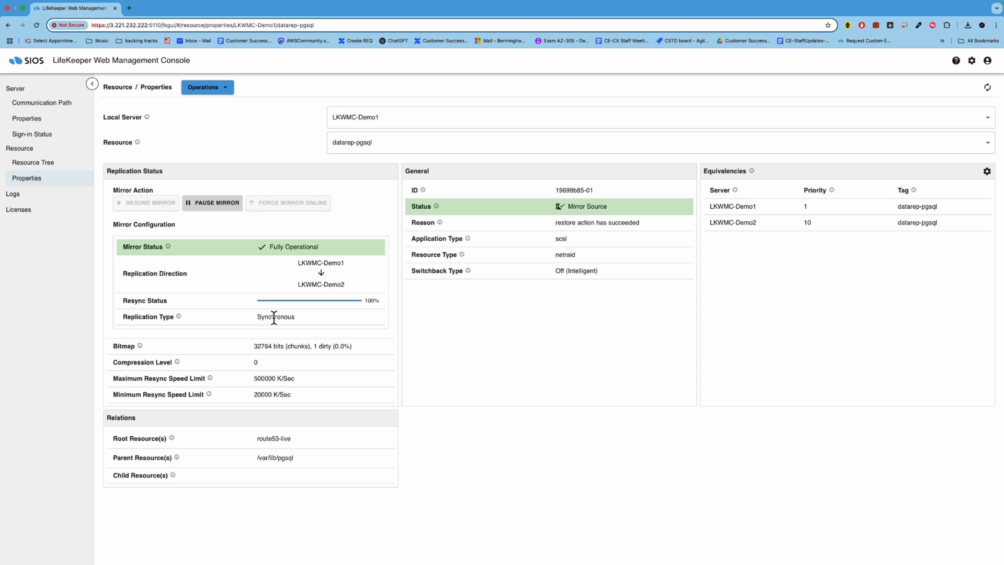
pyautogui.moveTo(218, 345)
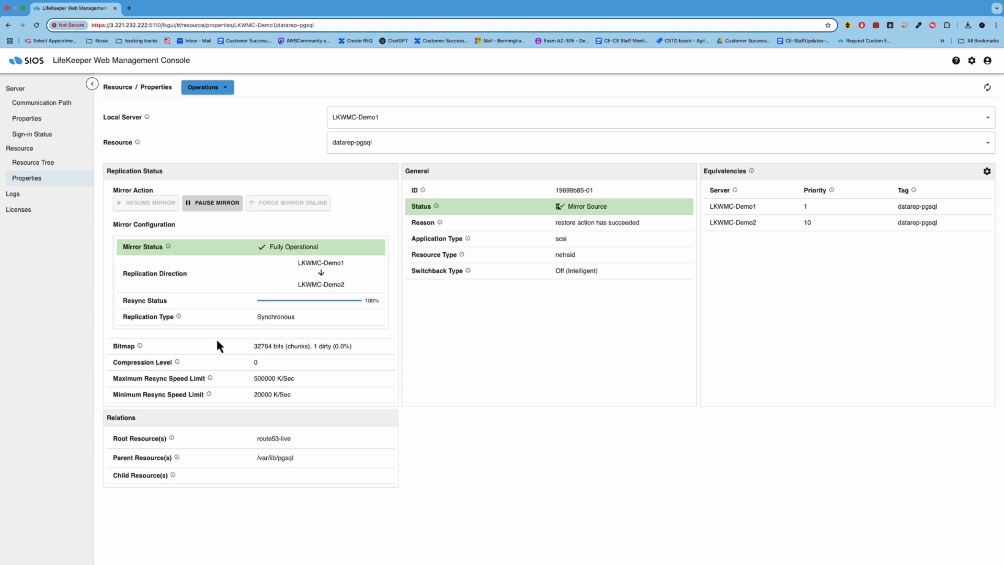
pyautogui.moveTo(223, 410)
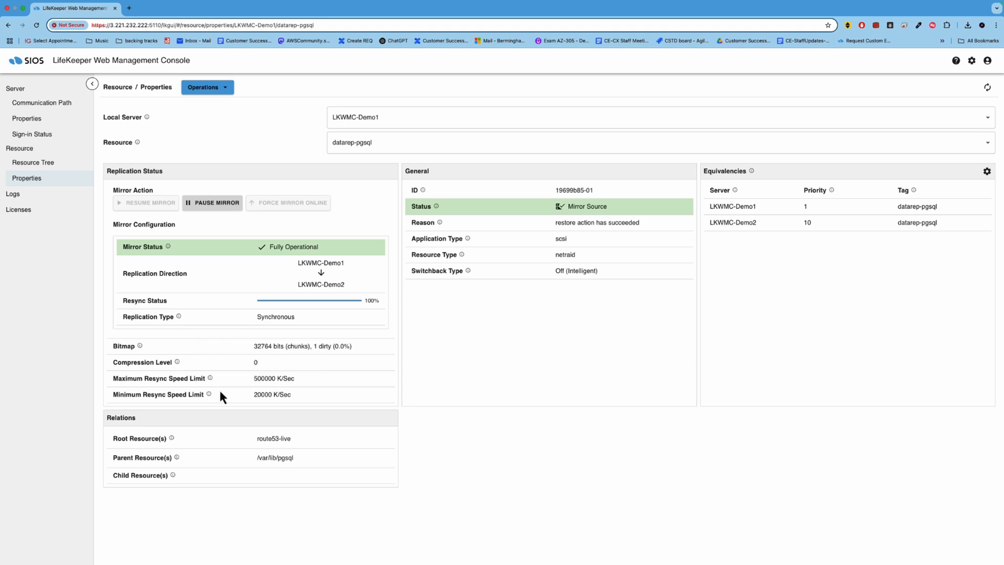
pyautogui.moveTo(250, 350)
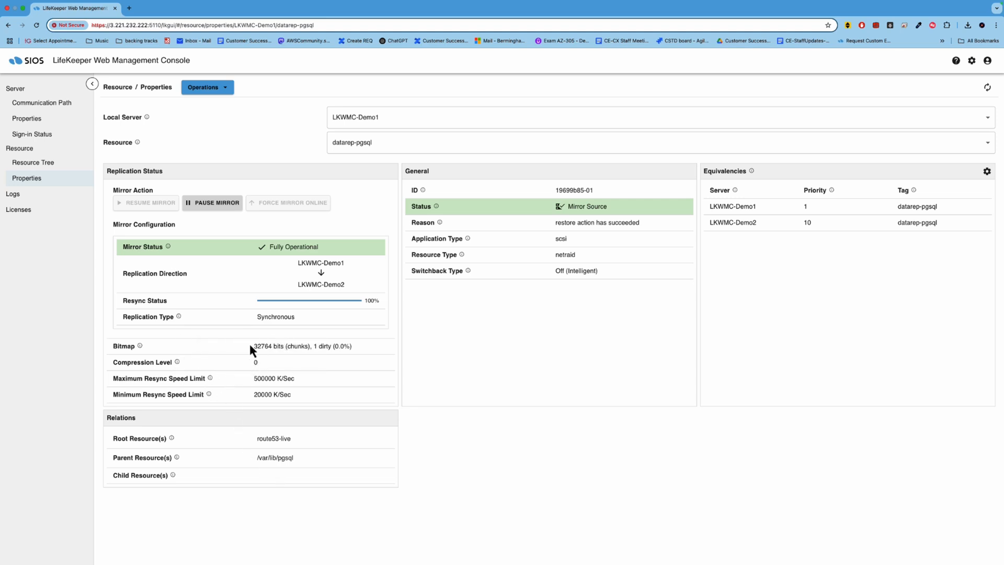
pyautogui.moveTo(275, 424)
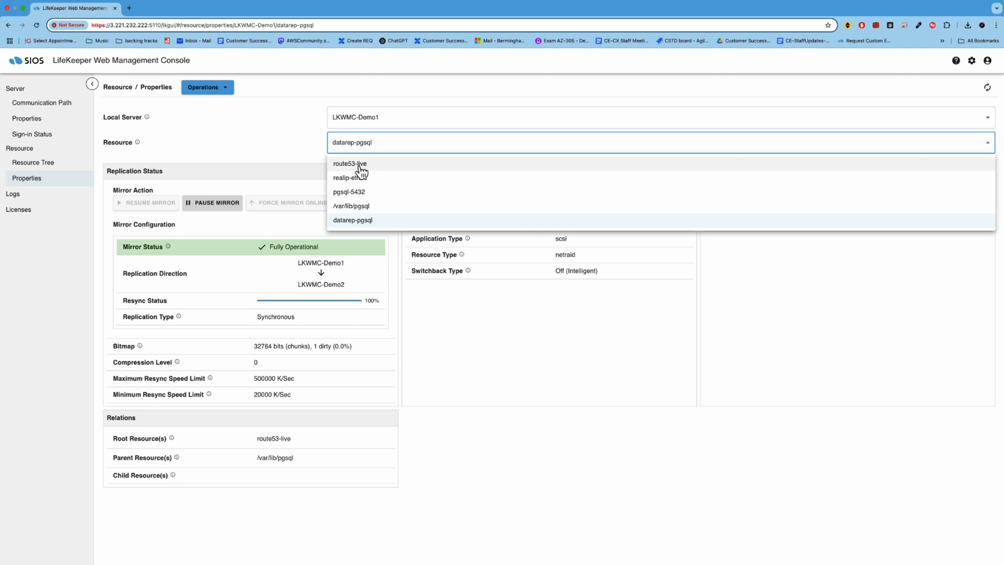
# View realip-eth0's properties, then return to the full resource hierarchy tree
pyautogui.click(348, 164)
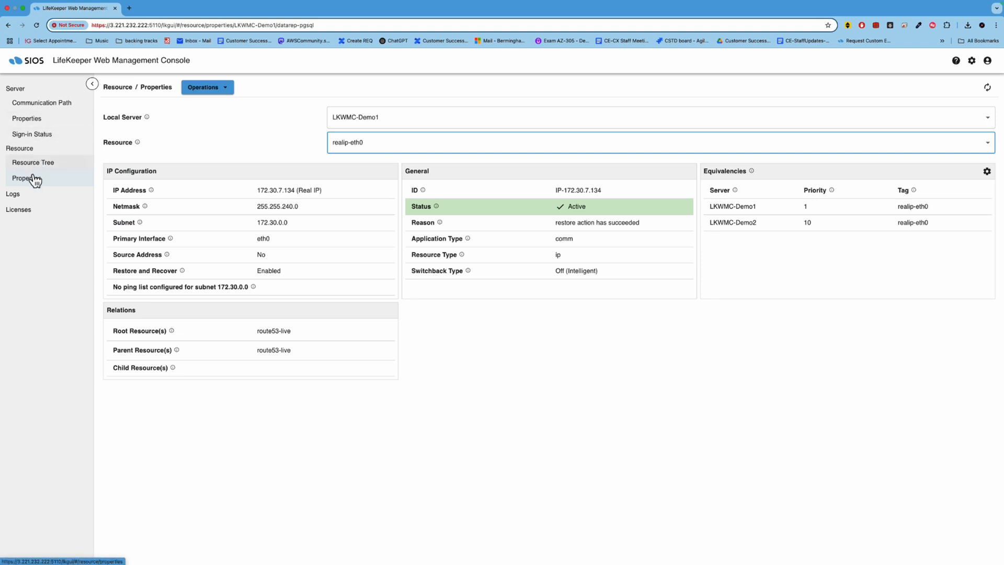
pyautogui.click(22, 179)
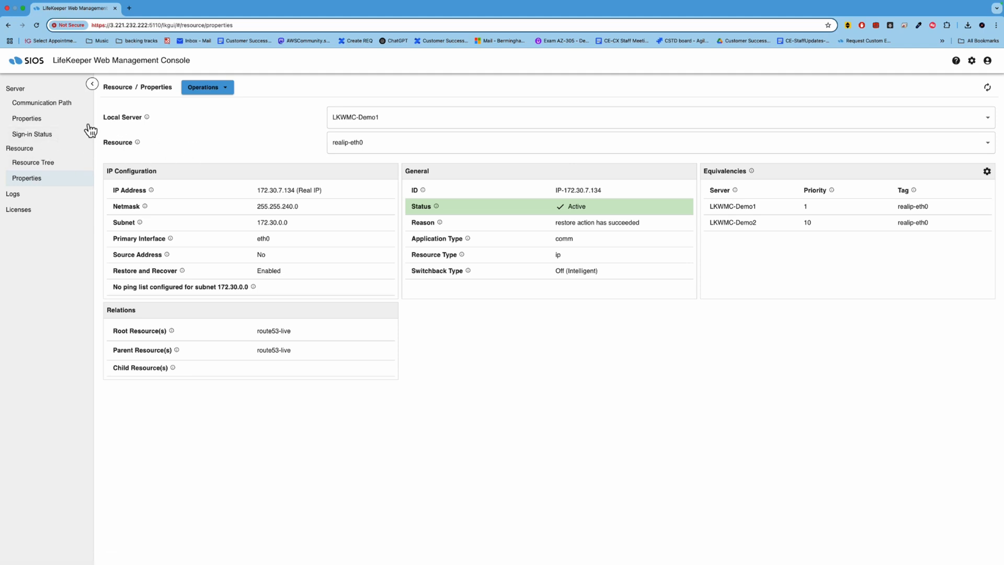
pyautogui.click(33, 162)
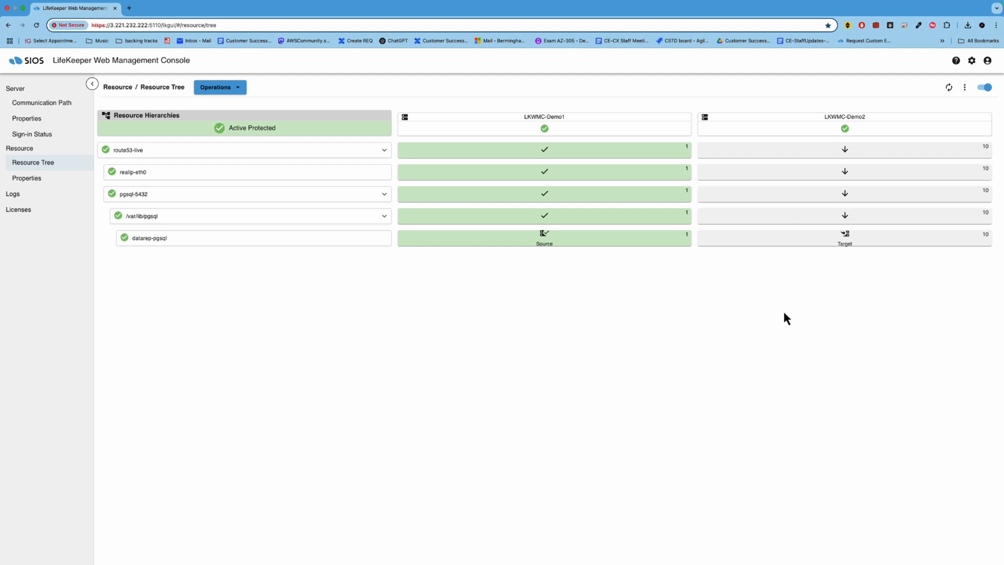
pyautogui.moveTo(701, 309)
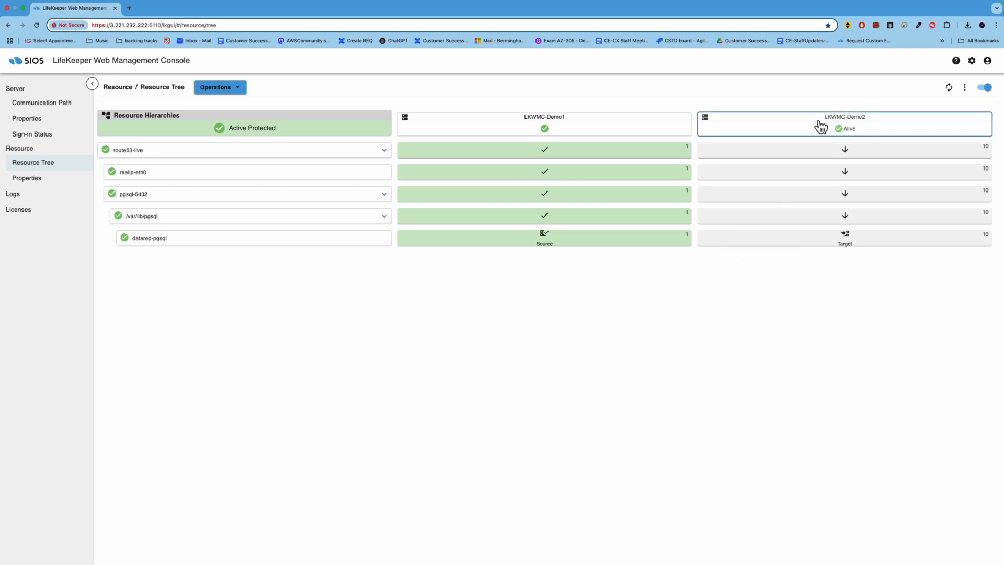
pyautogui.moveTo(800, 132)
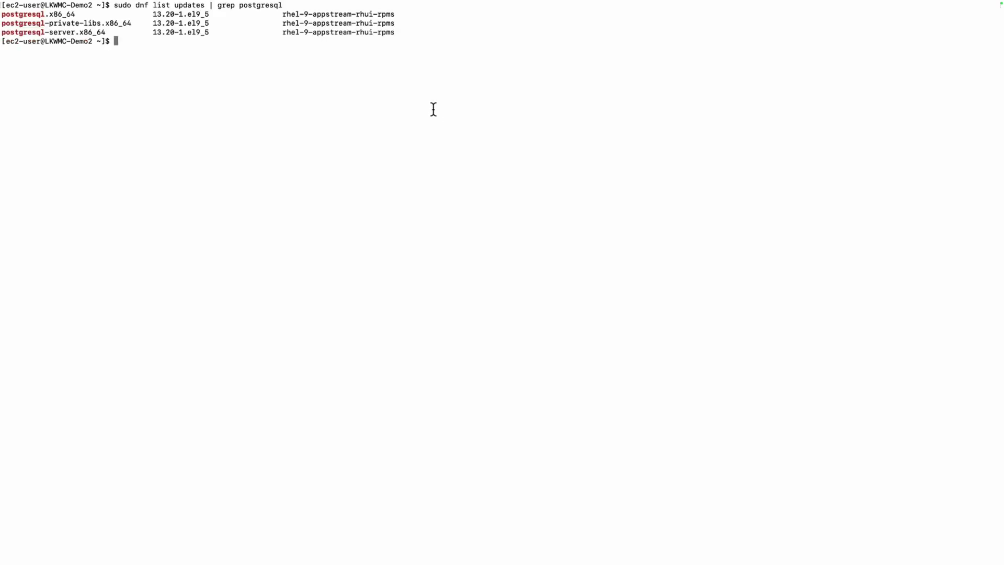
# Check the installed psql version with 'psql --version' and highlight 13.18
pyautogui.write('psql --version')
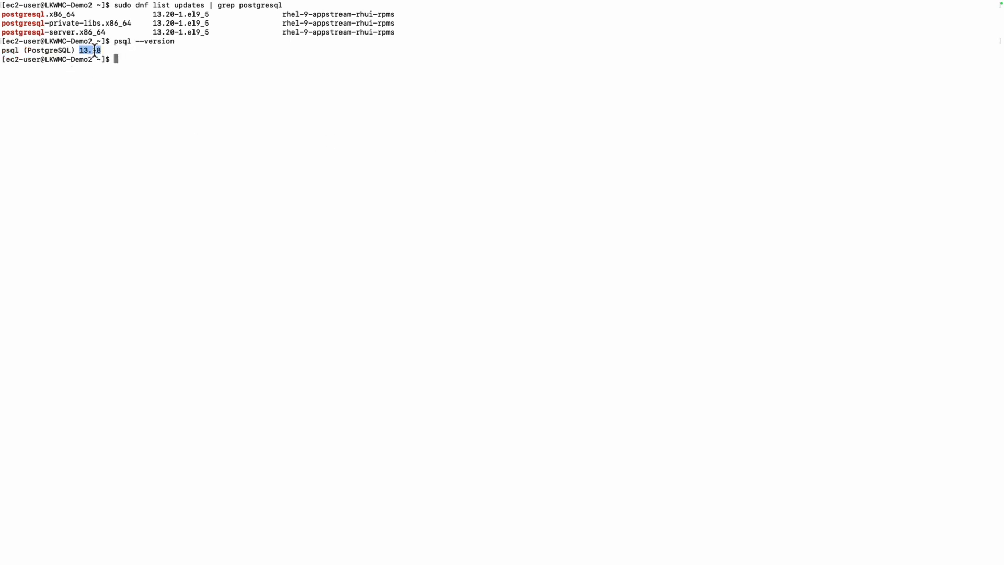
pyautogui.tripleClick(78, 52)
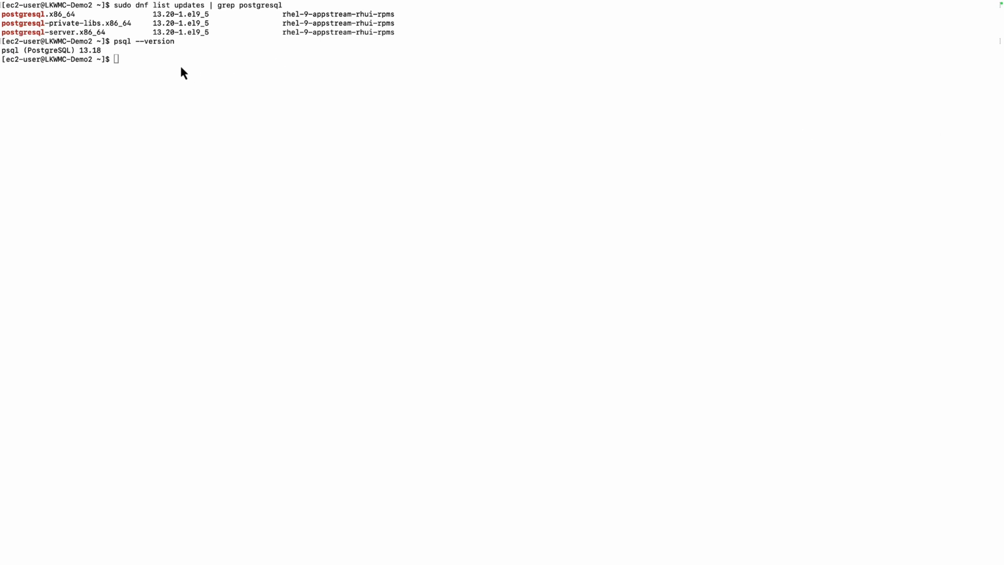
# Dry-run the postgresql* upgrade to 13.20-1 using dnf with tsflags=test
pyautogui.write('sudo dnf upgrade postgresql* --setopt=tsflags=test -y')
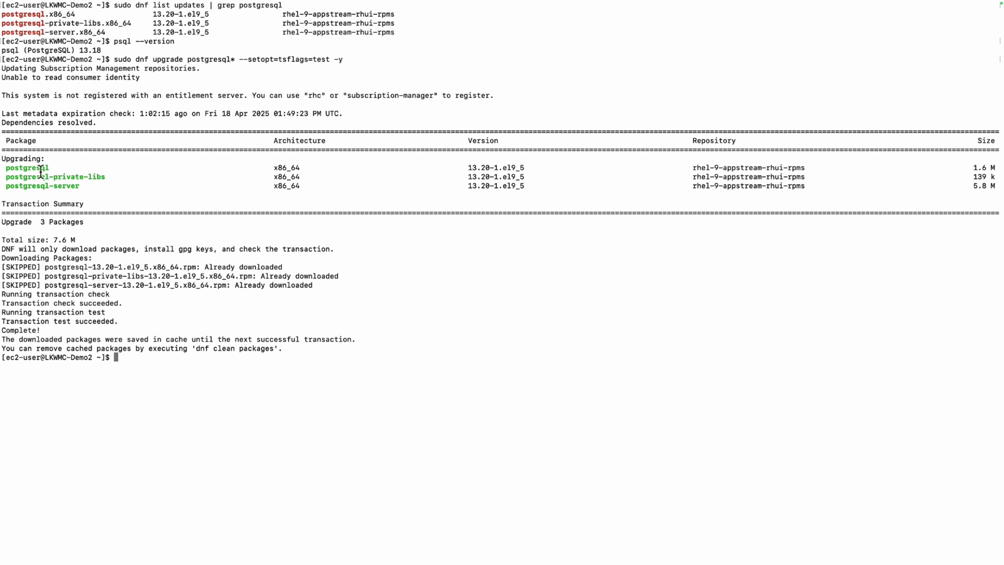
pyautogui.moveTo(96, 187)
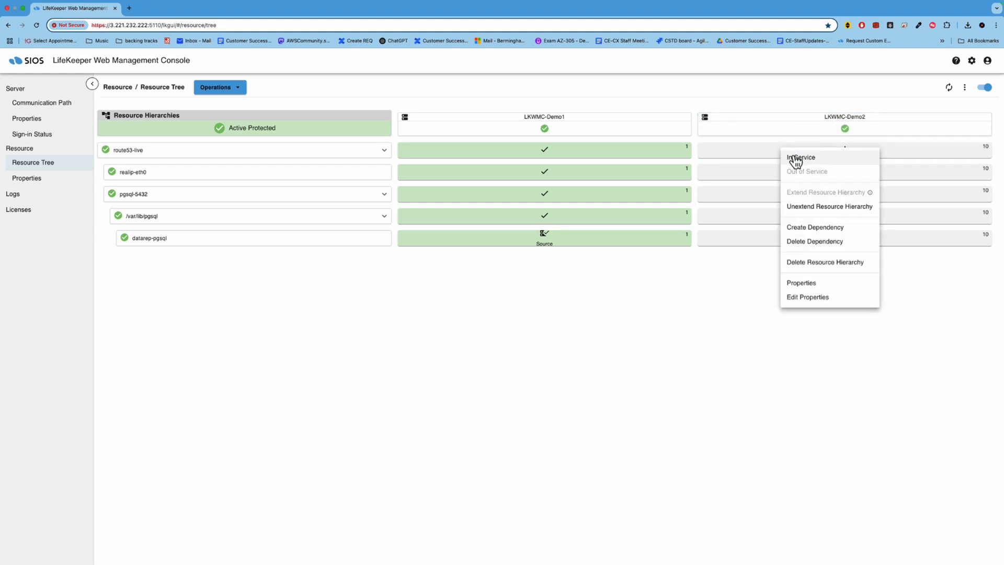
pyautogui.moveTo(795, 160)
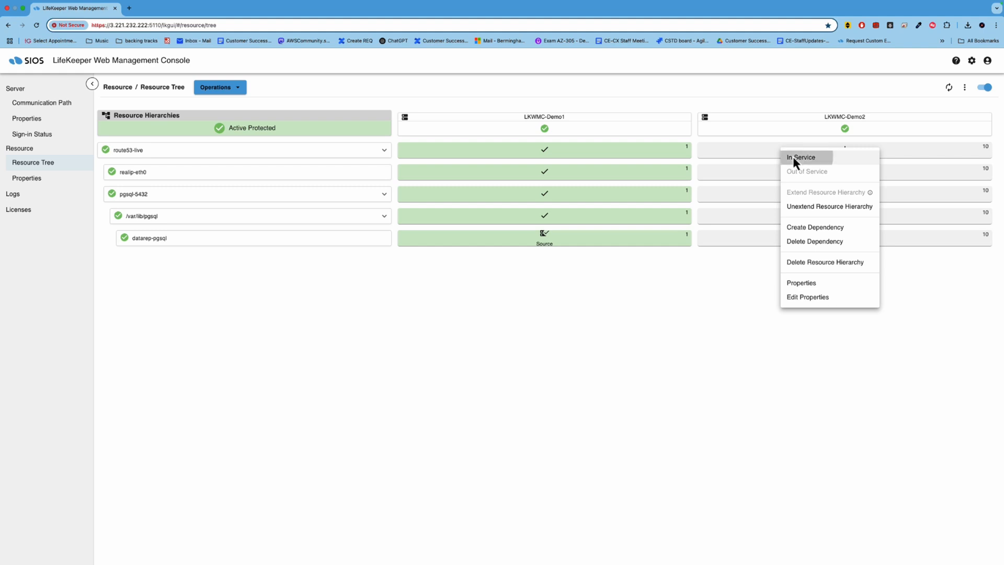
# Bring route53-live into service on LKWMC-Demo2 and confirm
pyautogui.click(803, 157)
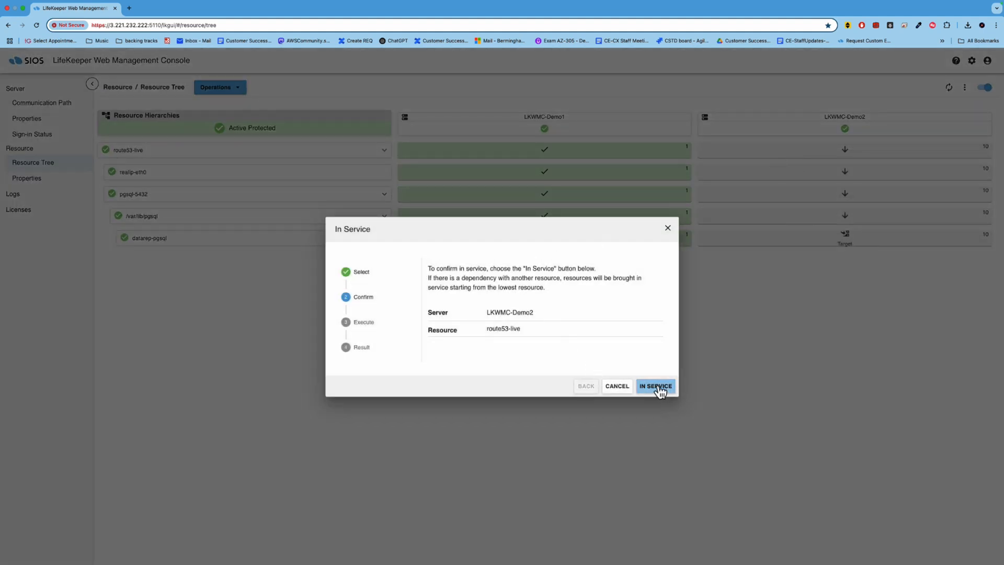
pyautogui.click(655, 386)
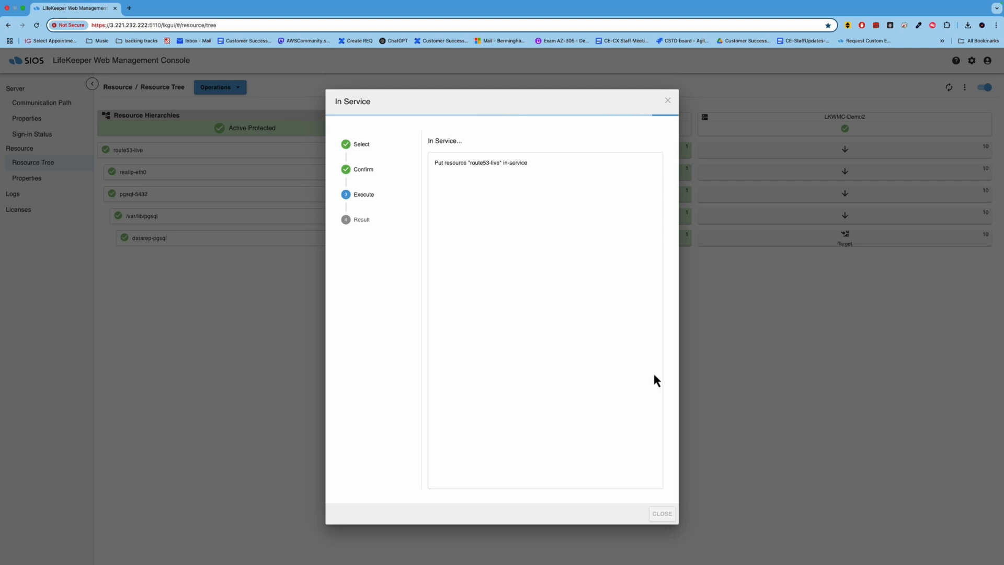
pyautogui.moveTo(609, 334)
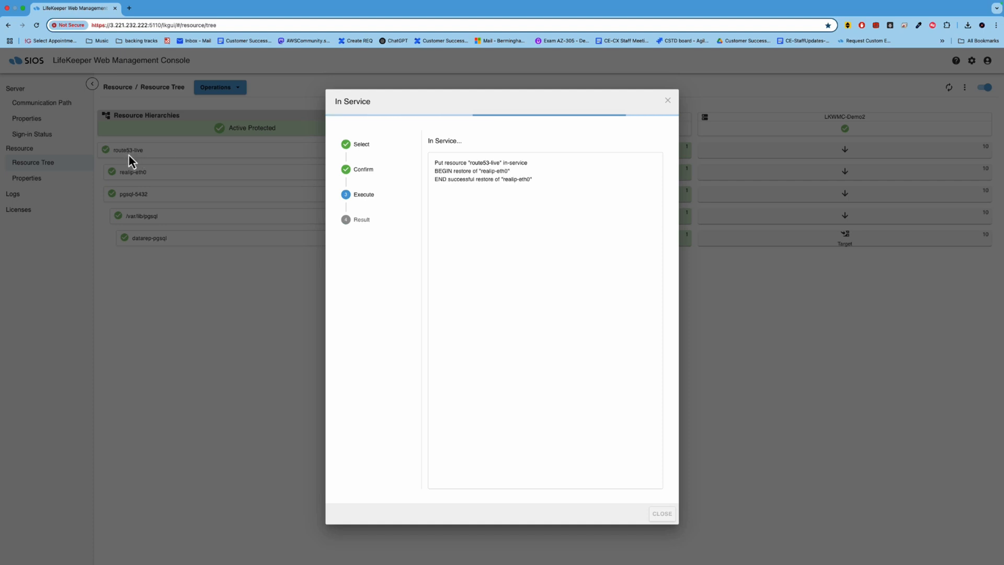
pyautogui.moveTo(131, 185)
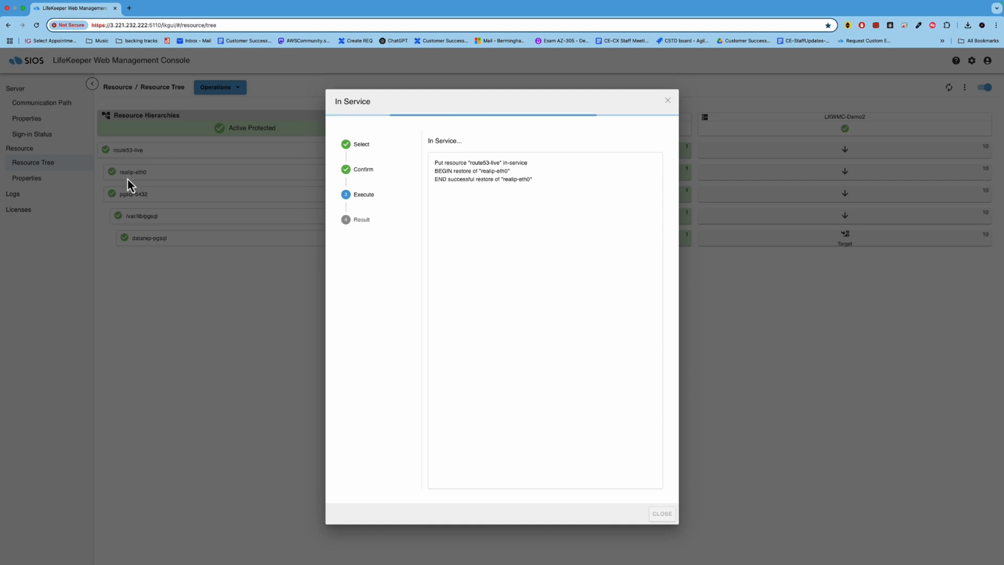
pyautogui.moveTo(133, 207)
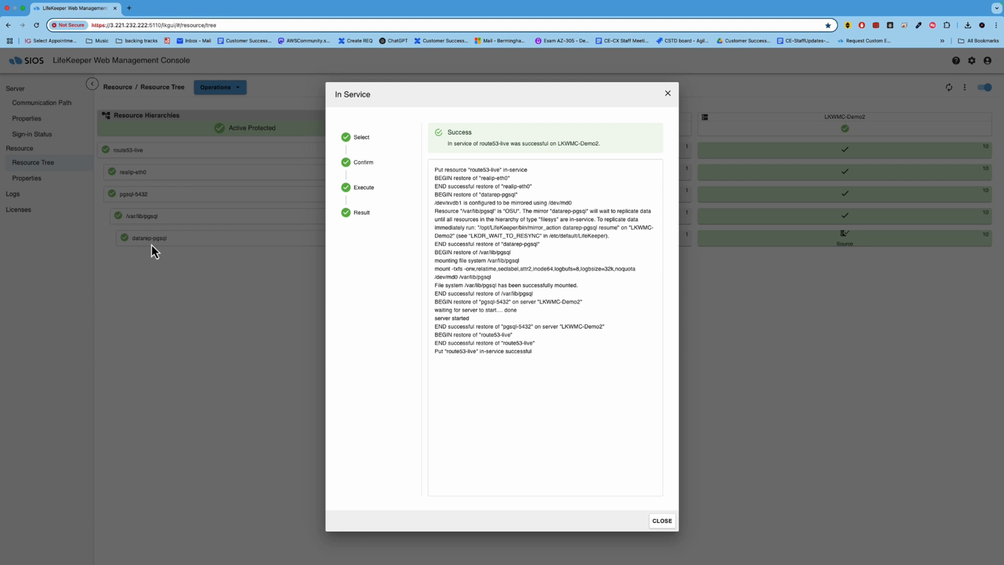
pyautogui.moveTo(116, 271)
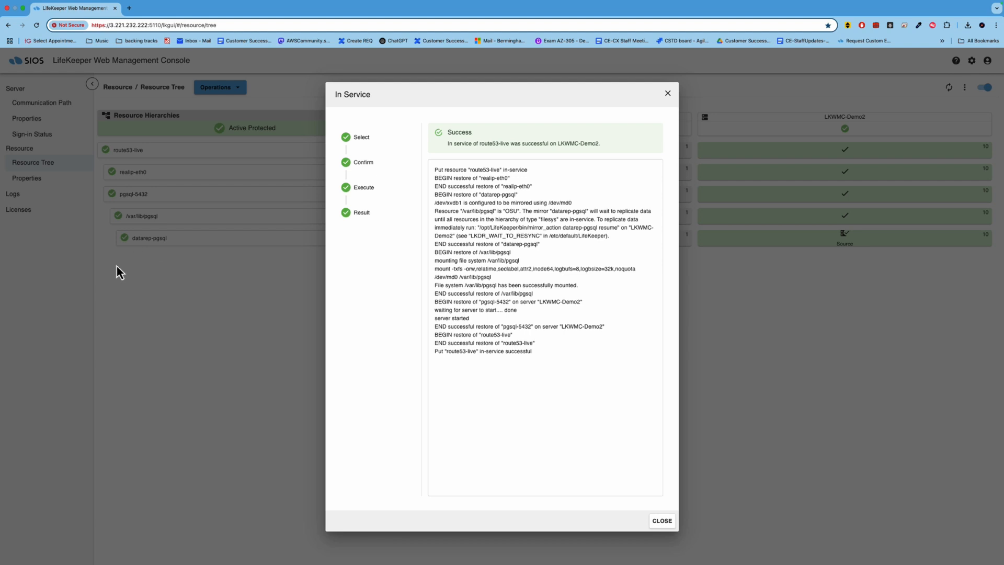
pyautogui.moveTo(596, 143)
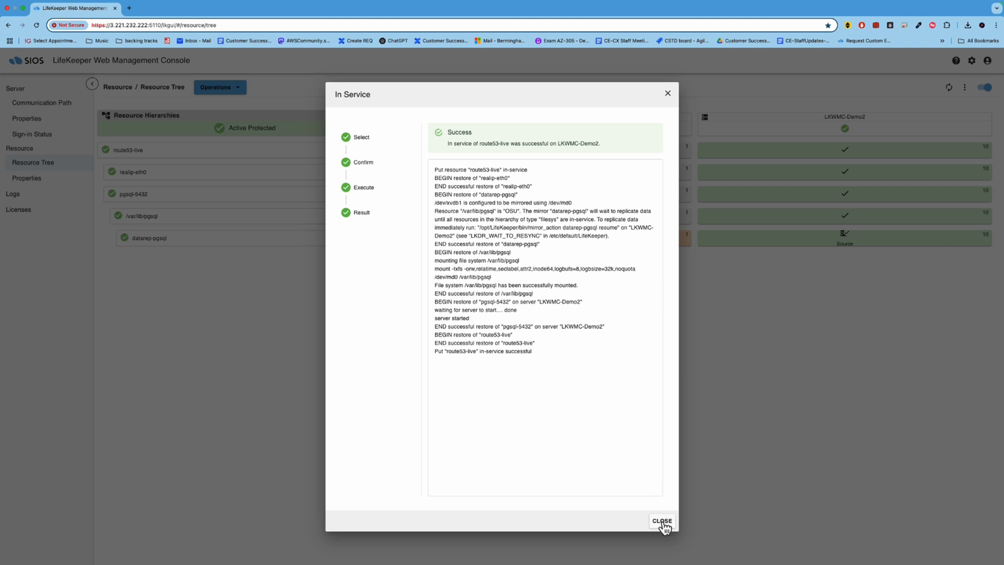
# Dismiss the In Service results report to view the updated resource tree
pyautogui.click(662, 521)
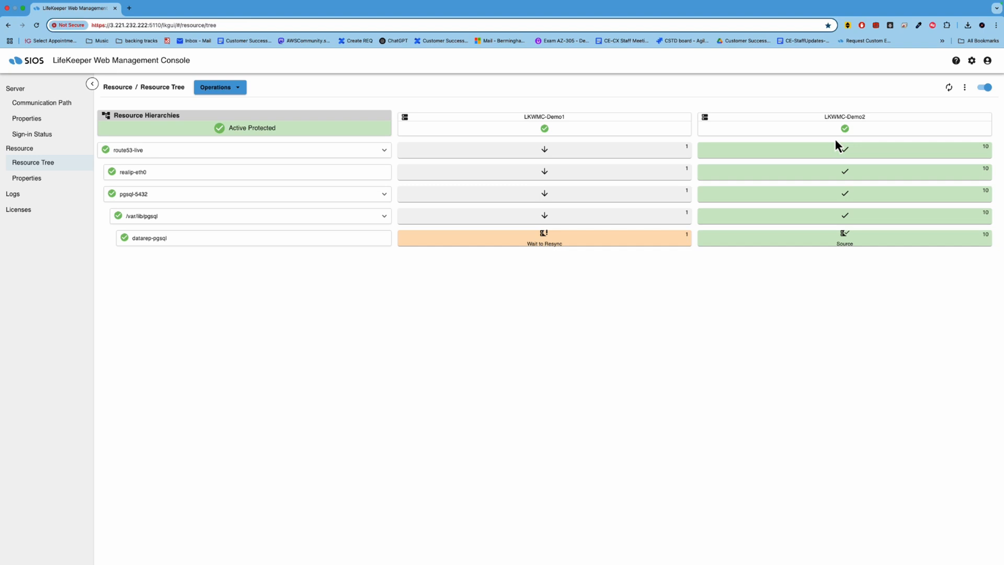
pyautogui.moveTo(552, 134)
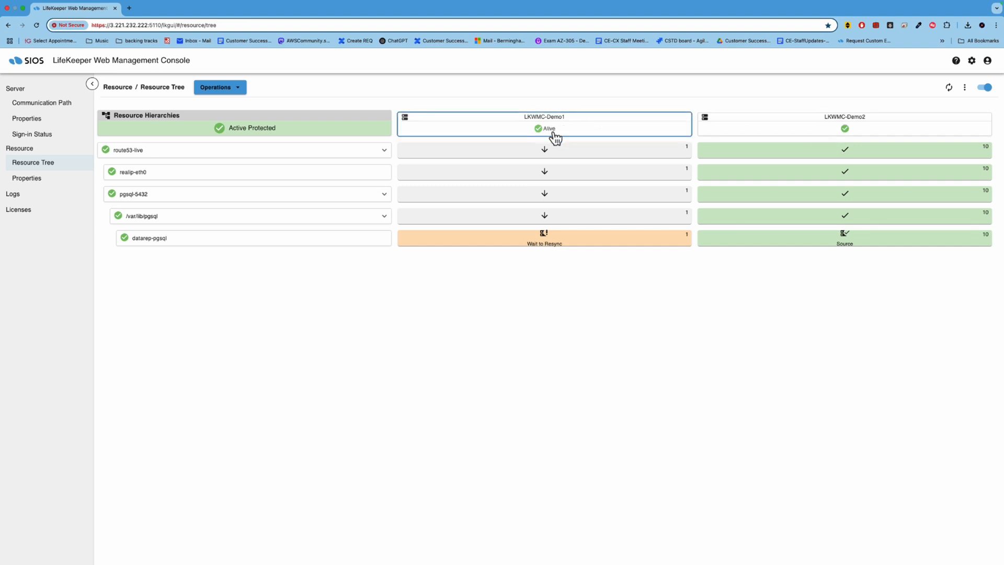
pyautogui.moveTo(510, 140)
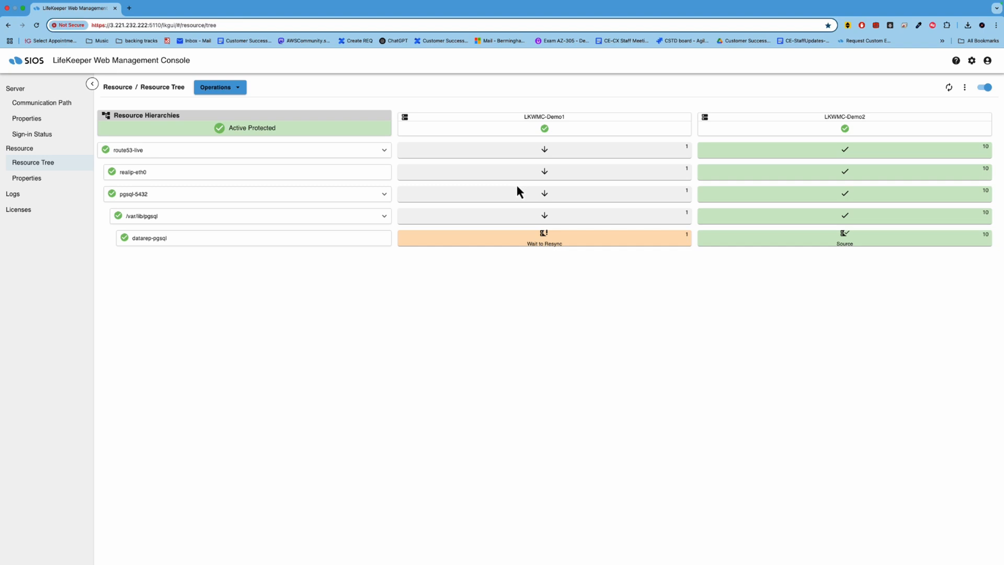
pyautogui.moveTo(504, 320)
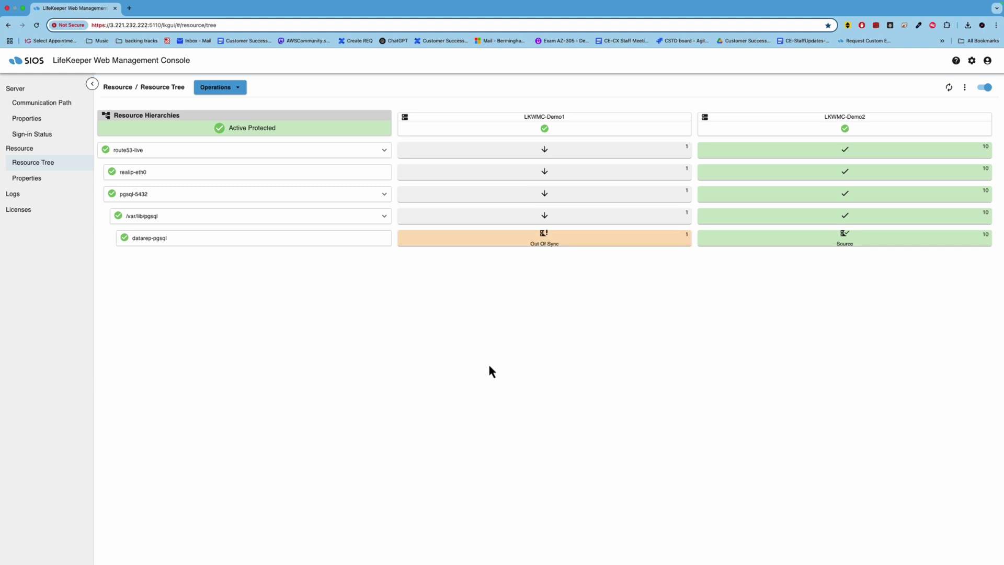
pyautogui.moveTo(506, 362)
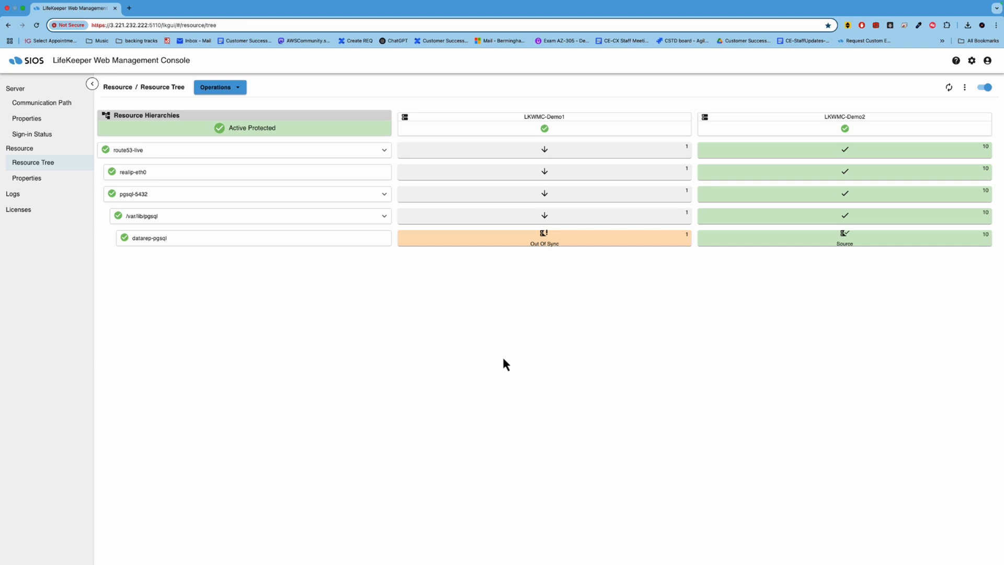
pyautogui.moveTo(499, 368)
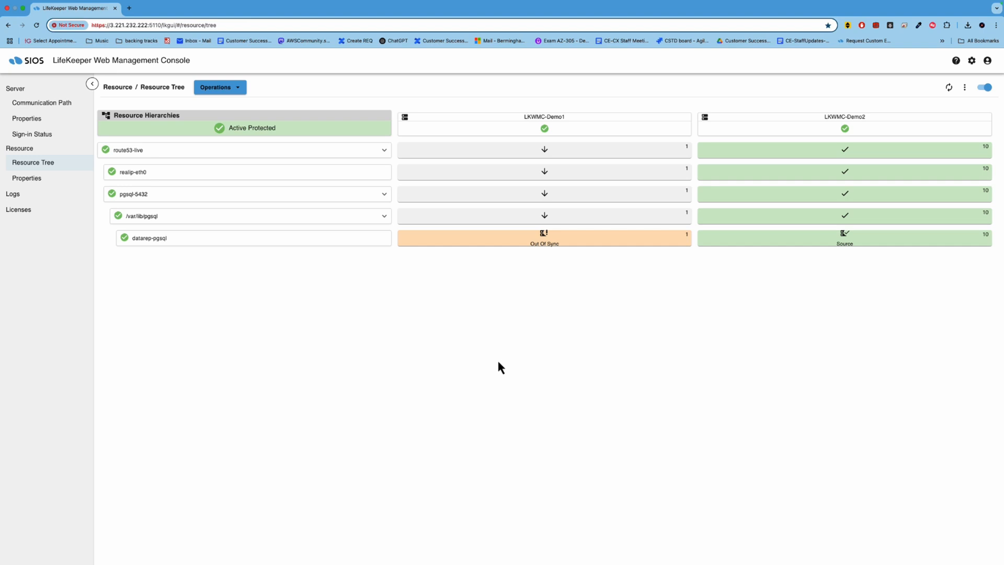
pyautogui.moveTo(494, 377)
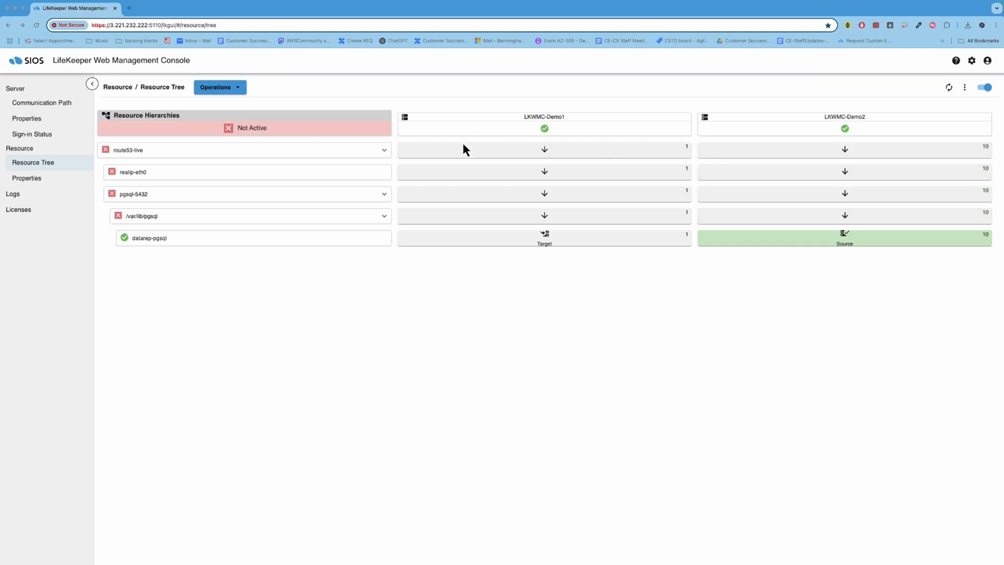
pyautogui.moveTo(483, 143)
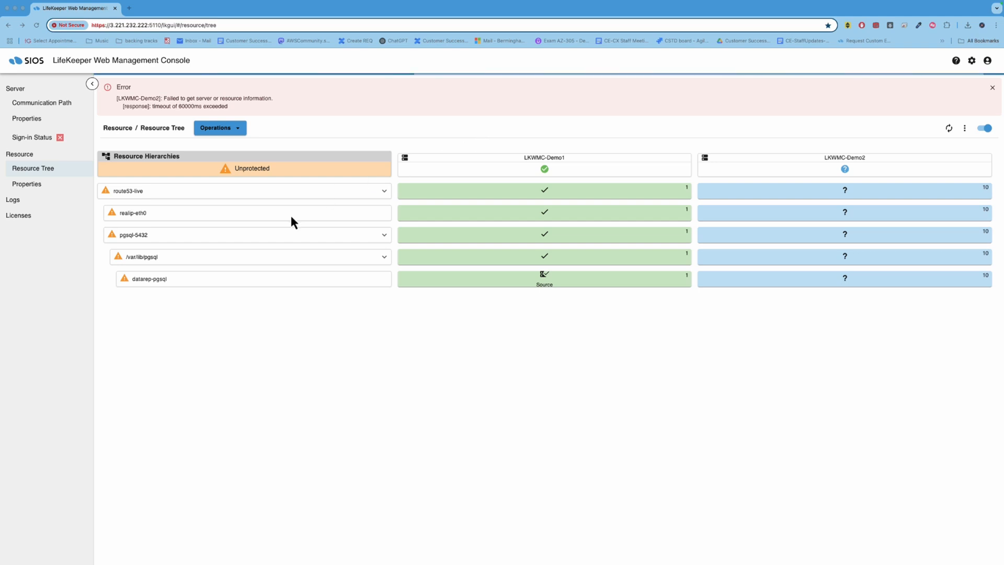
pyautogui.moveTo(197, 245)
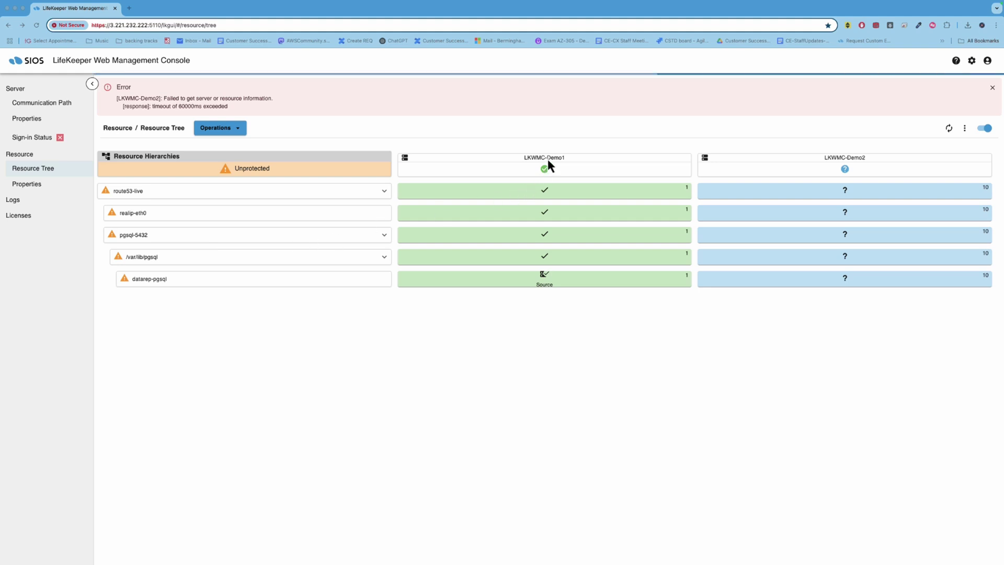
pyautogui.moveTo(173, 199)
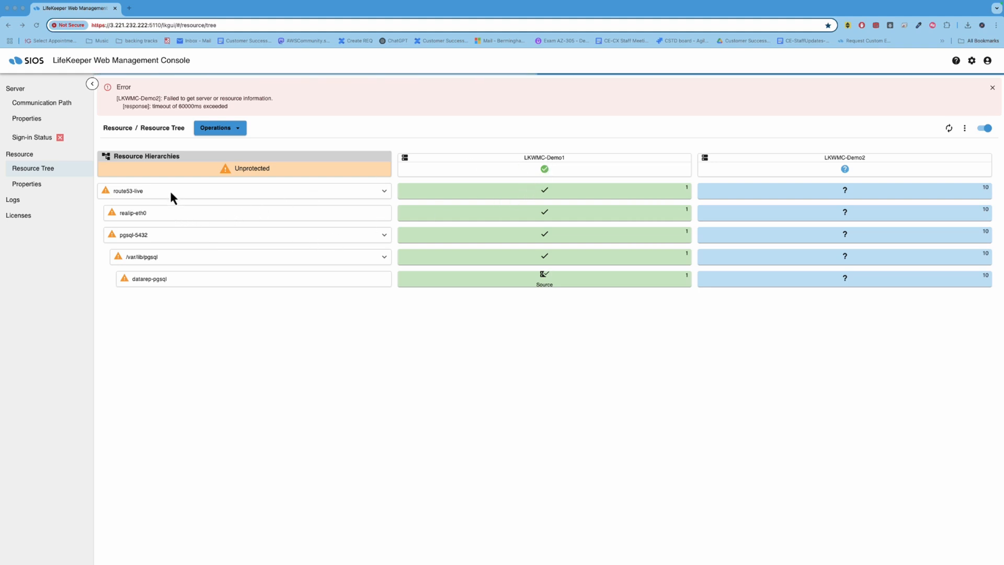
pyautogui.moveTo(208, 268)
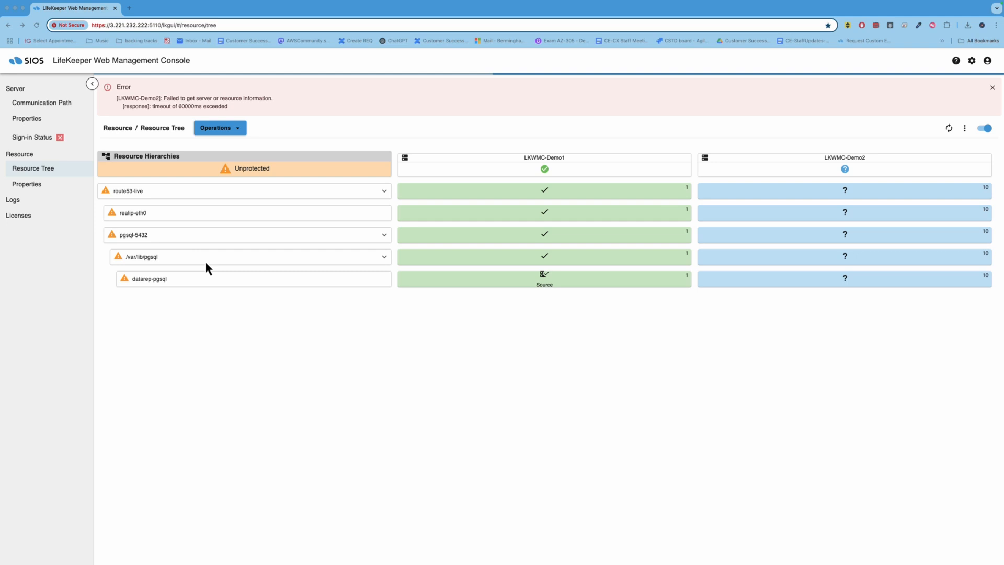
pyautogui.moveTo(232, 271)
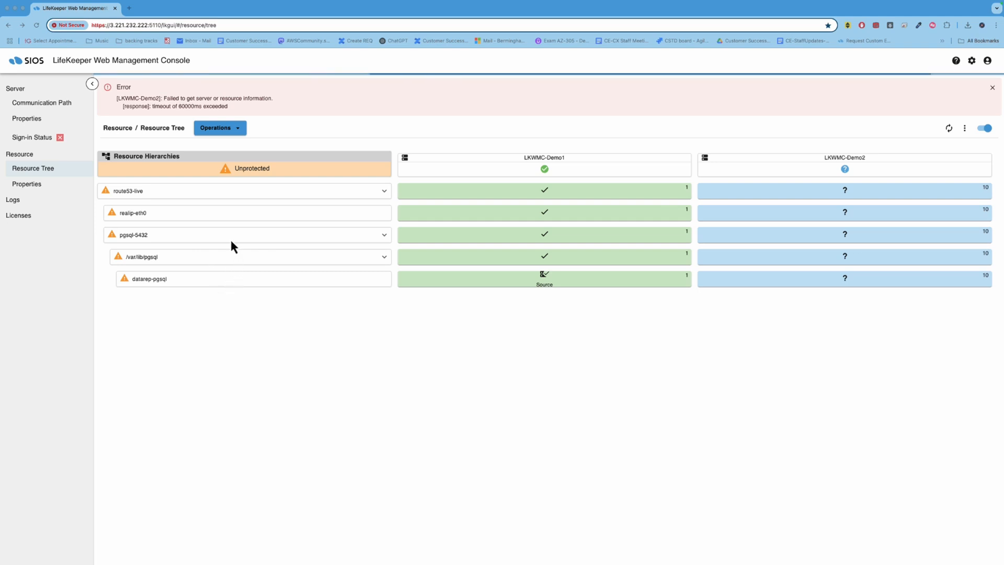
pyautogui.moveTo(226, 245)
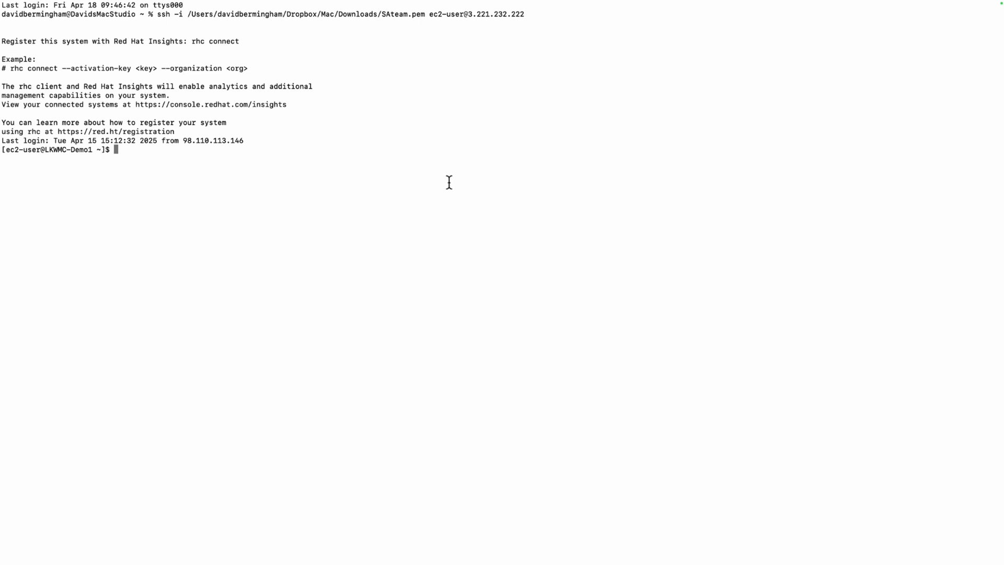
# List running postgres processes on LKWMC-Demo1 with 'ps aux | grep postgres'
pyautogui.write('ps aux | grep postgres')
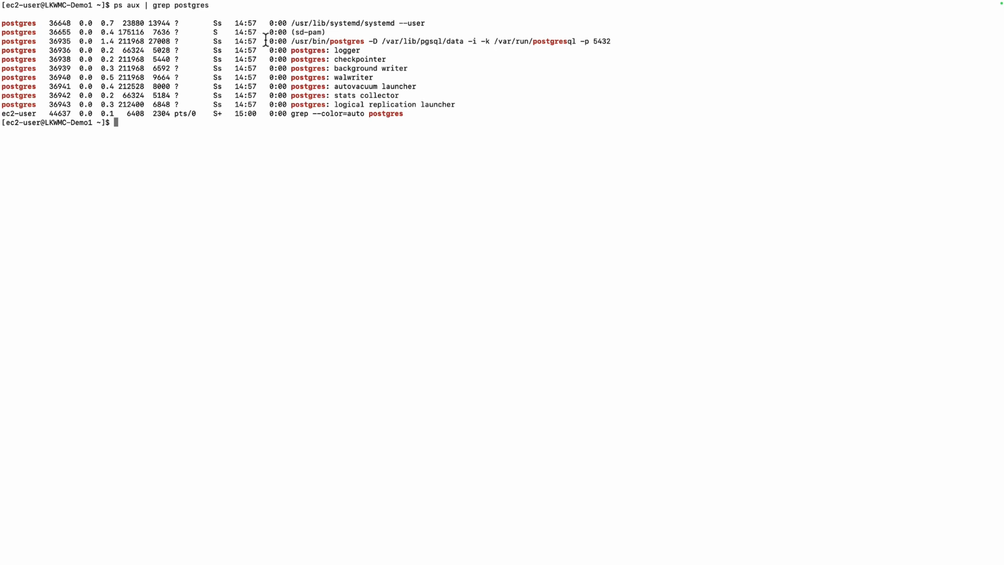
pyautogui.moveTo(848, 226)
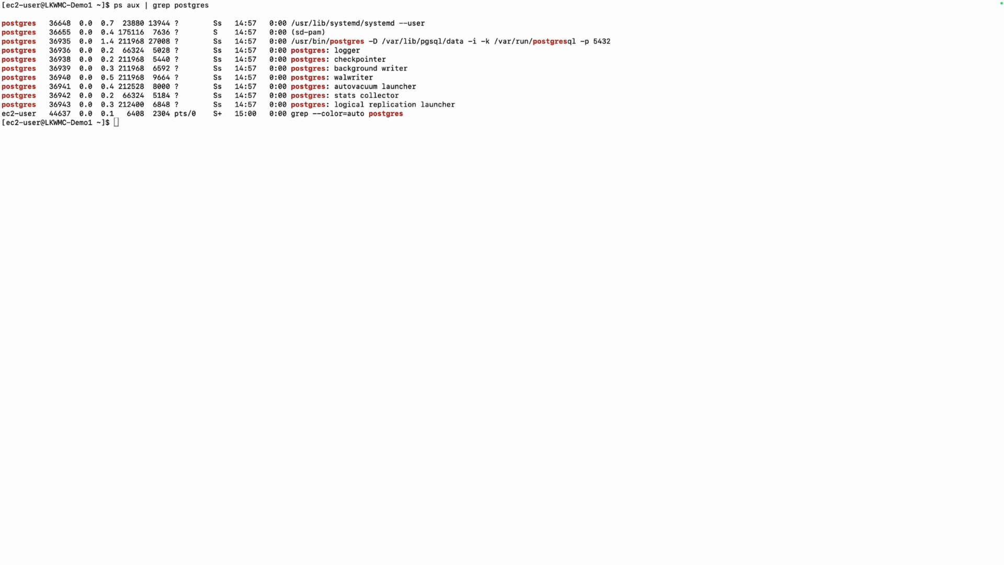
pyautogui.moveTo(523, 217)
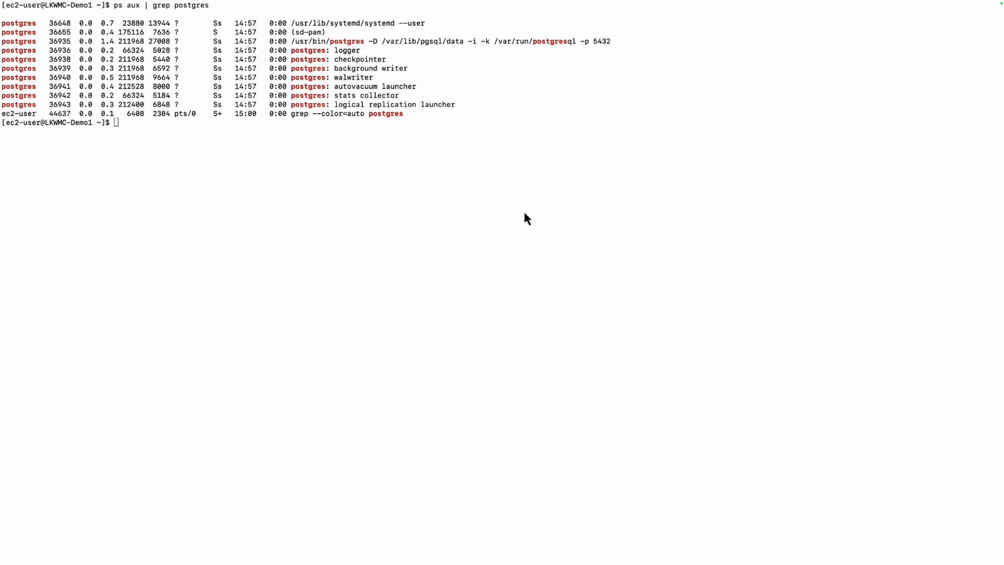
# Force-kill postgres on LKWMC-Demo1 and re-list processes to watch it restart
pyautogui.write('sudo pkill -9 postgres')
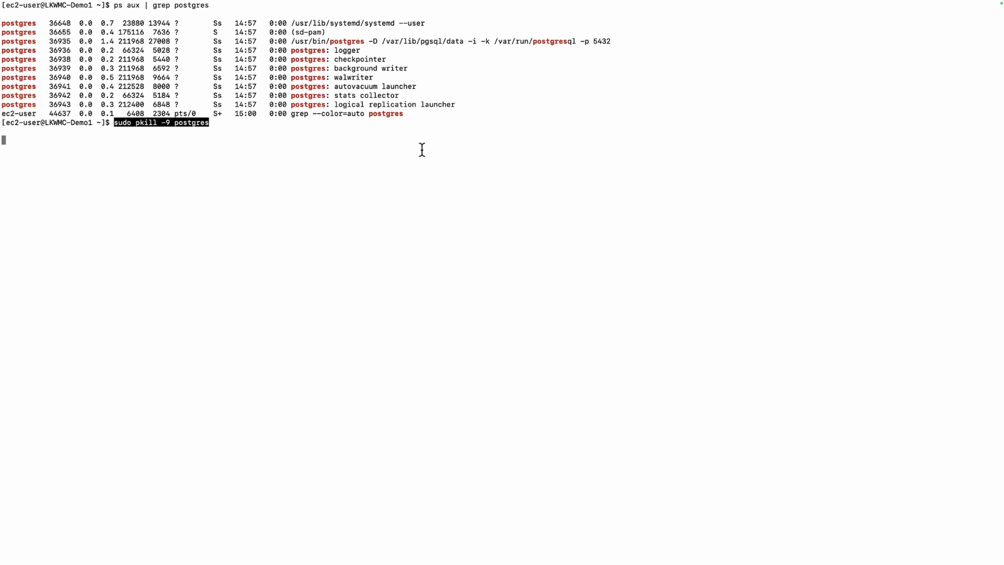
pyautogui.write('ps aux | grep postgres')
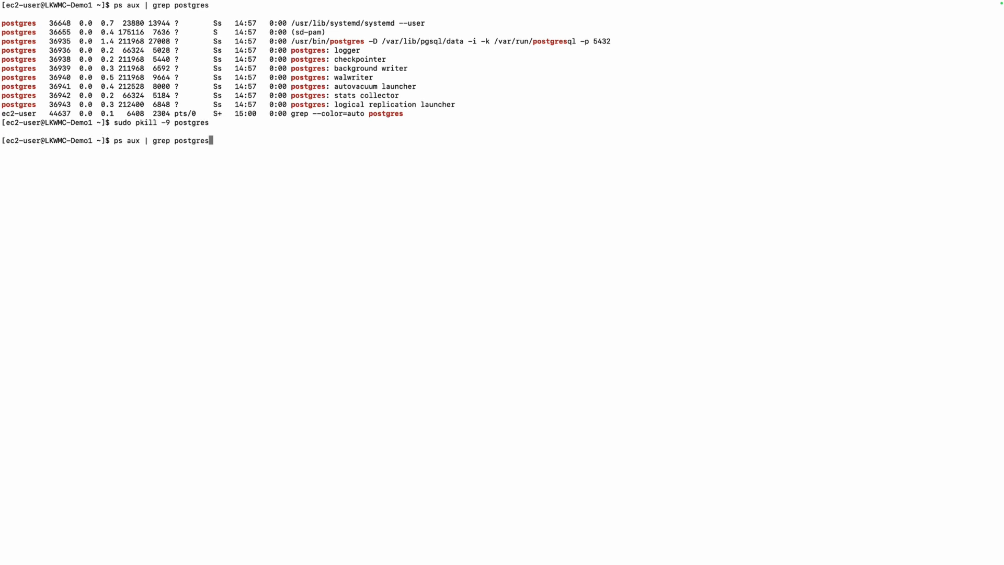
pyautogui.press('Return')
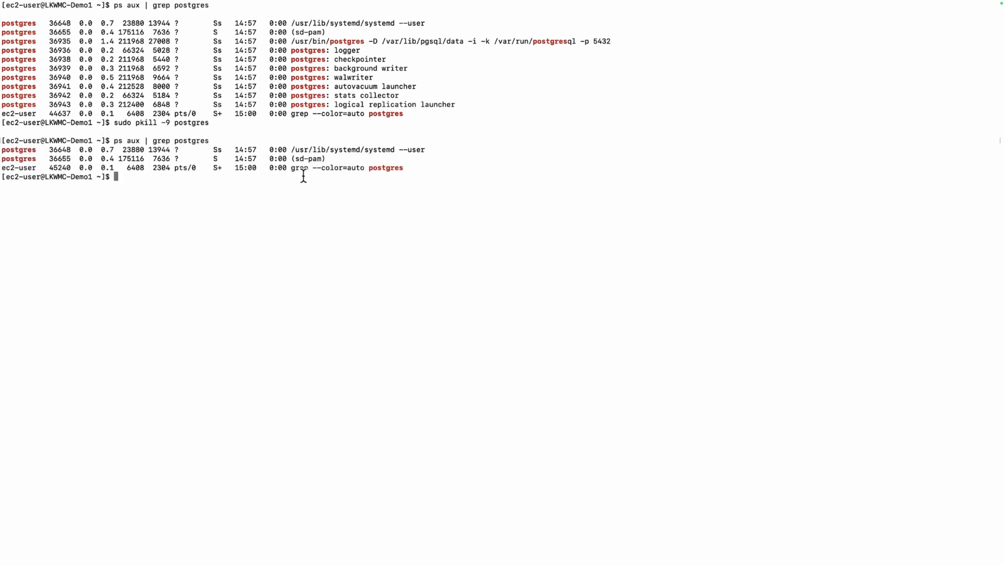
pyautogui.moveTo(297, 195)
pyautogui.write('ps aux | grep postgres')
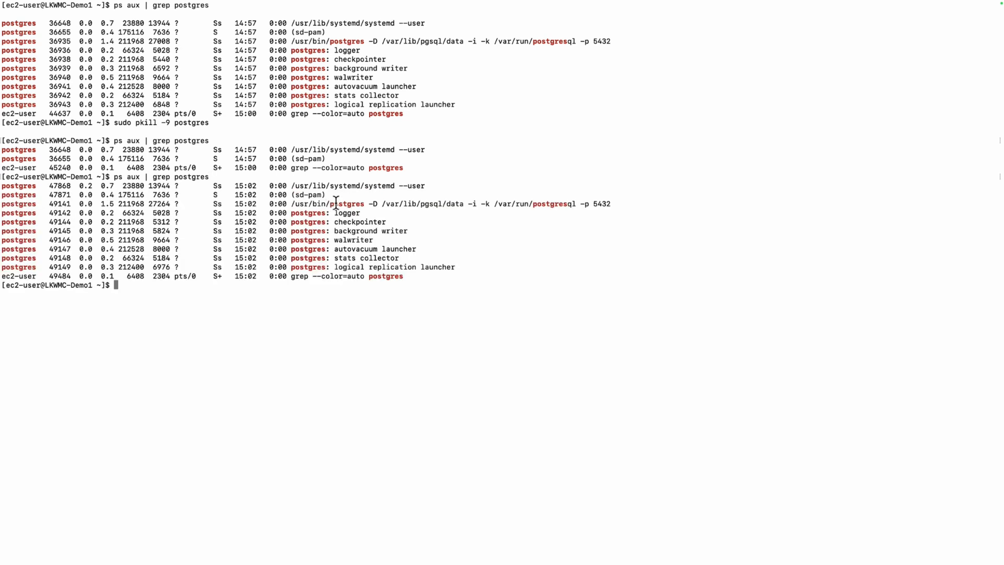
pyautogui.click(338, 204)
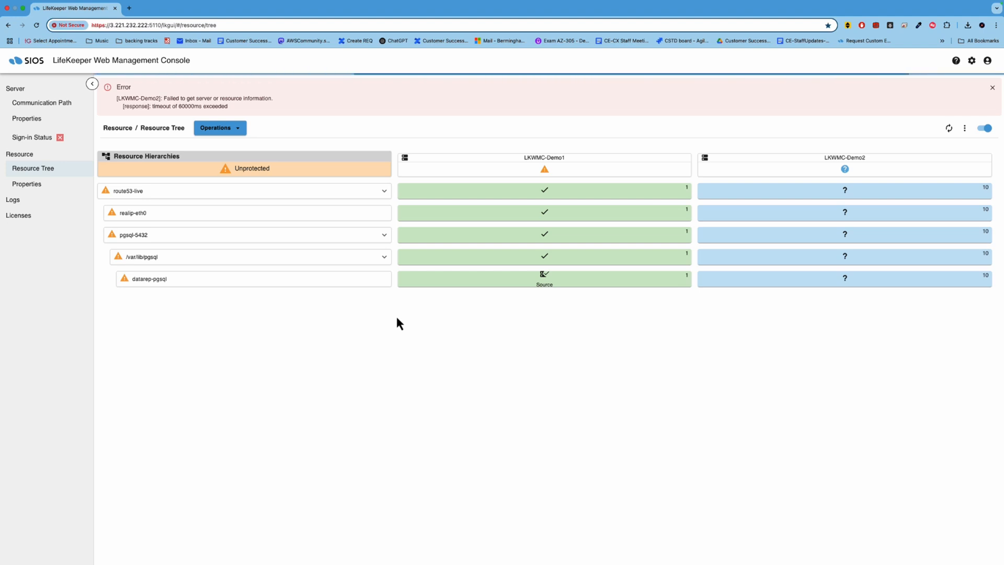
pyautogui.moveTo(405, 298)
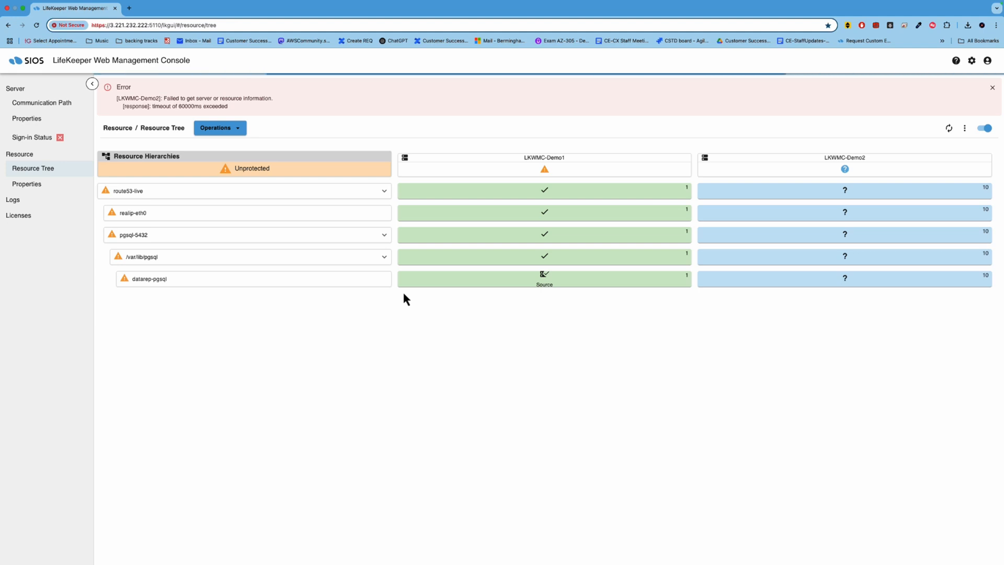
pyautogui.moveTo(765, 189)
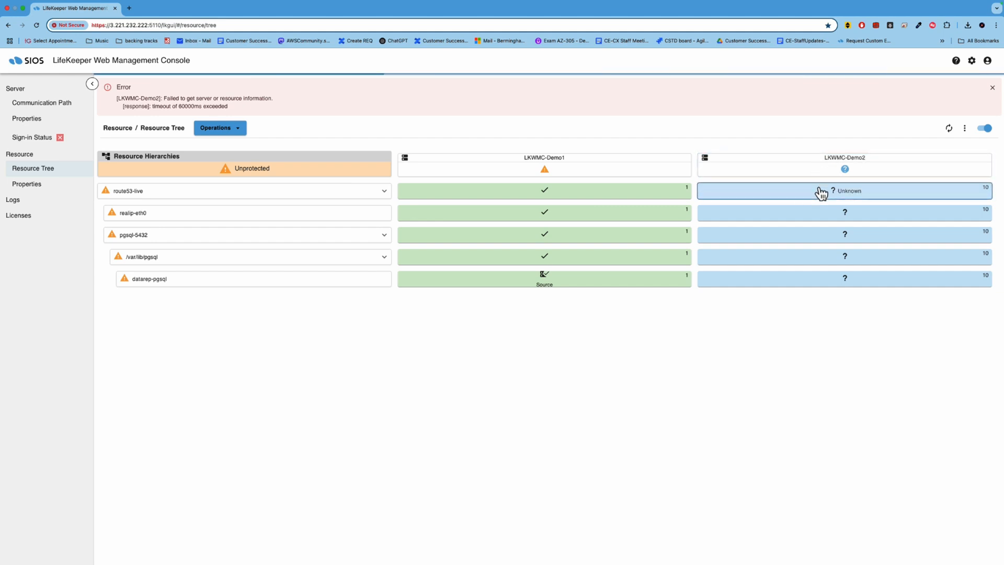
pyautogui.moveTo(822, 196)
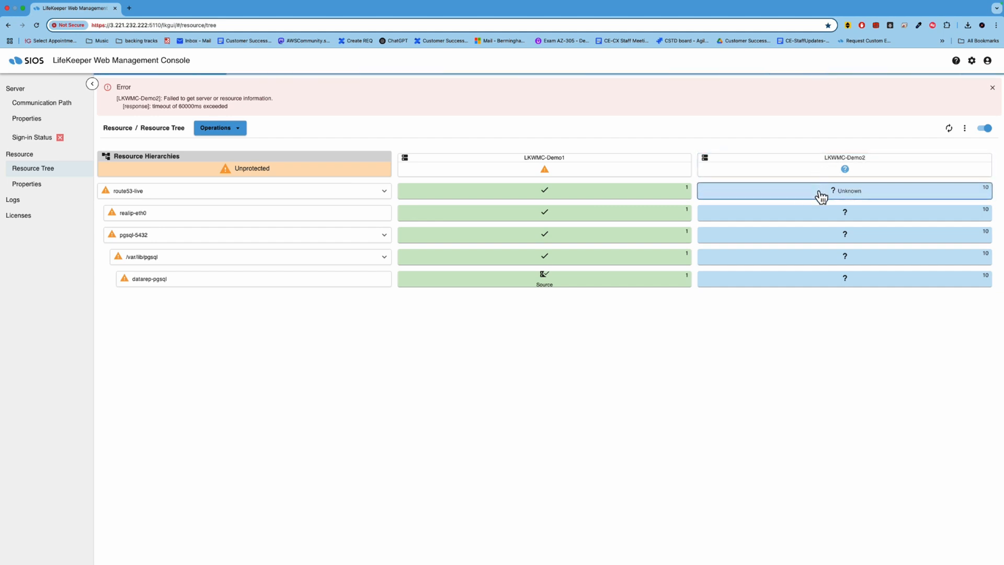
pyautogui.moveTo(809, 174)
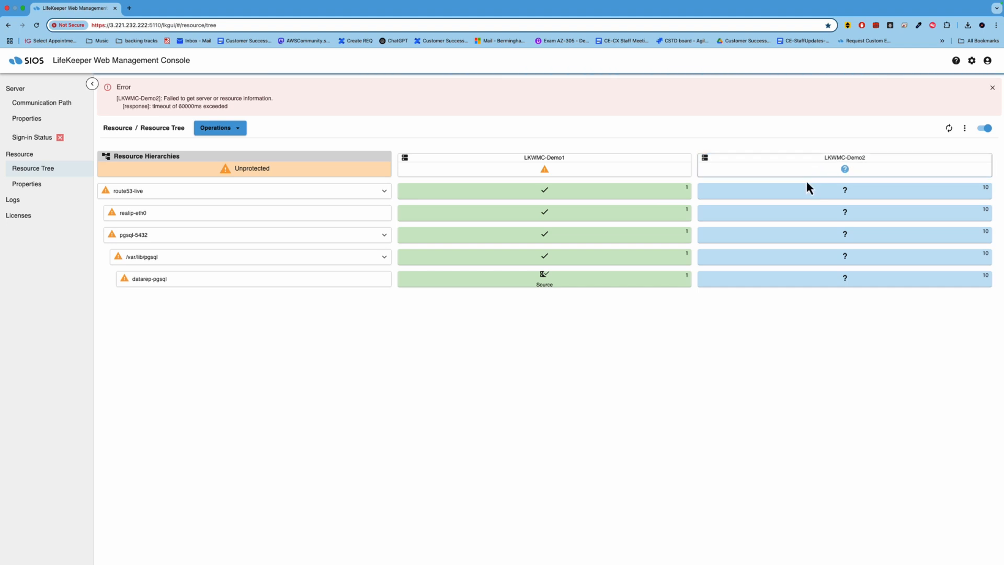
pyautogui.moveTo(815, 216)
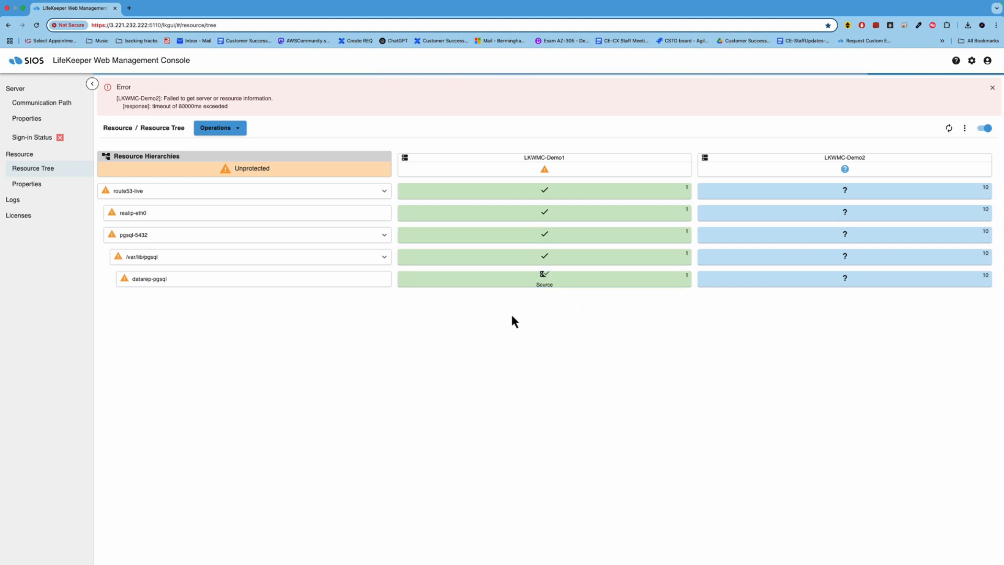
pyautogui.moveTo(513, 330)
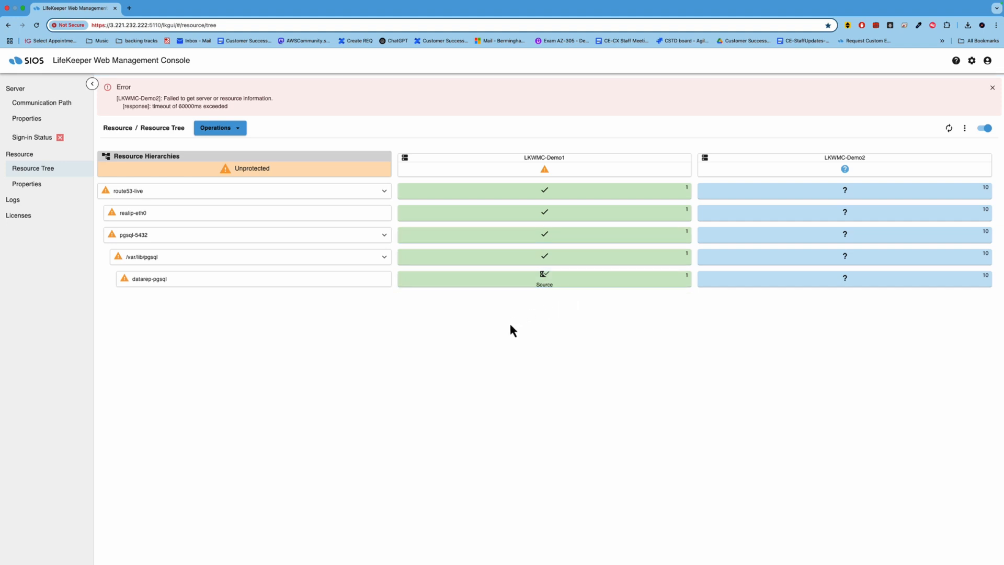
pyautogui.moveTo(496, 301)
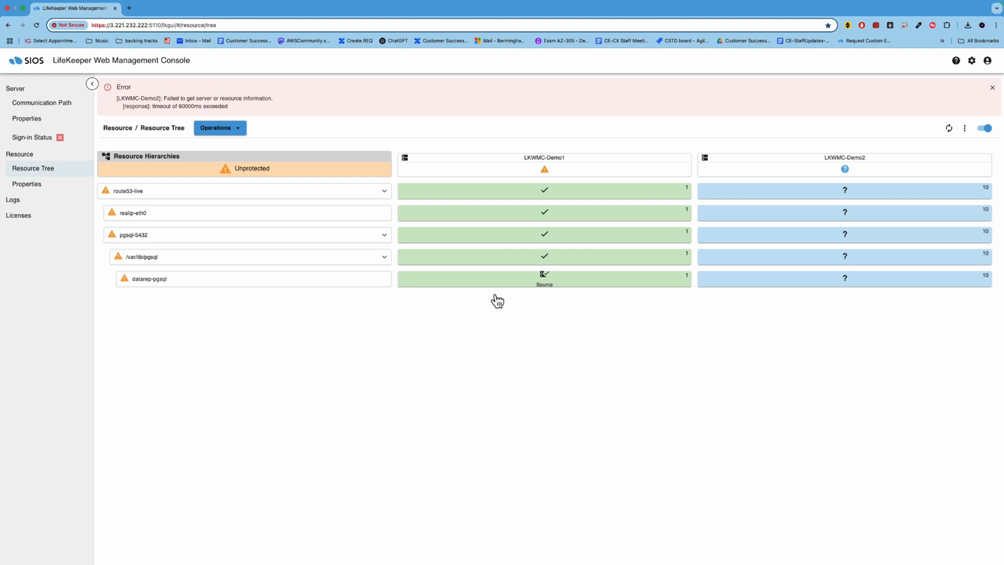
pyautogui.moveTo(477, 245)
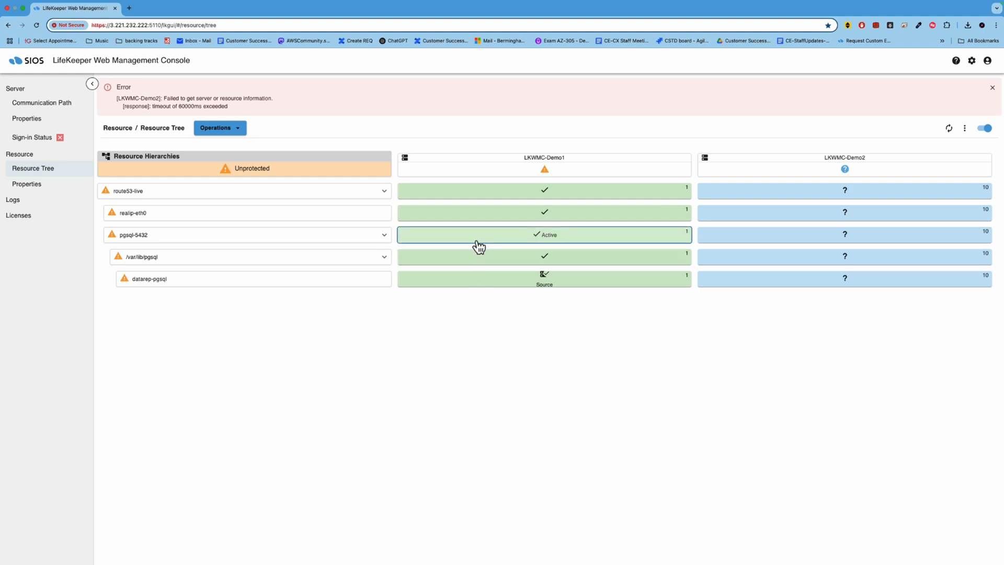
pyautogui.moveTo(479, 245)
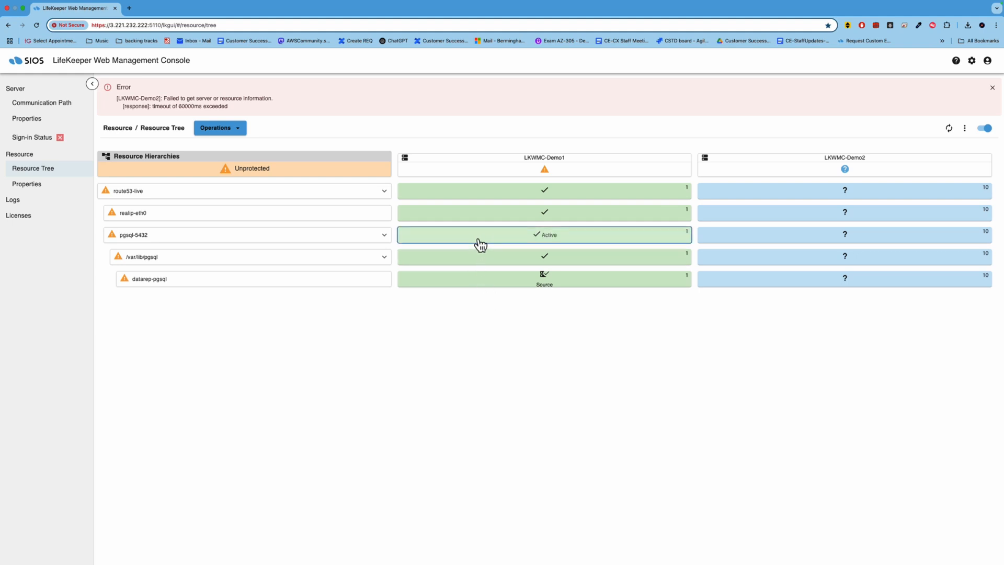